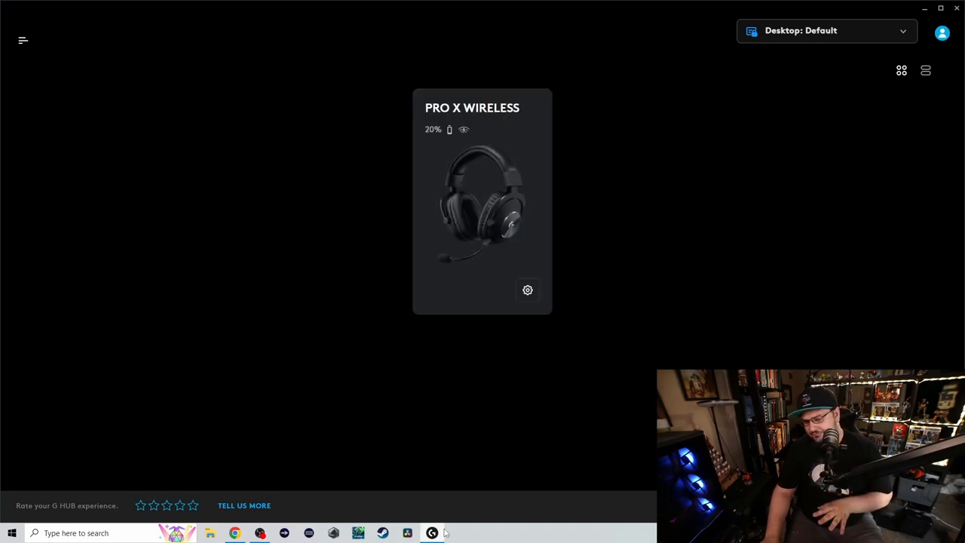
{"action": "mouse_move", "coordinate": [631, 405]}
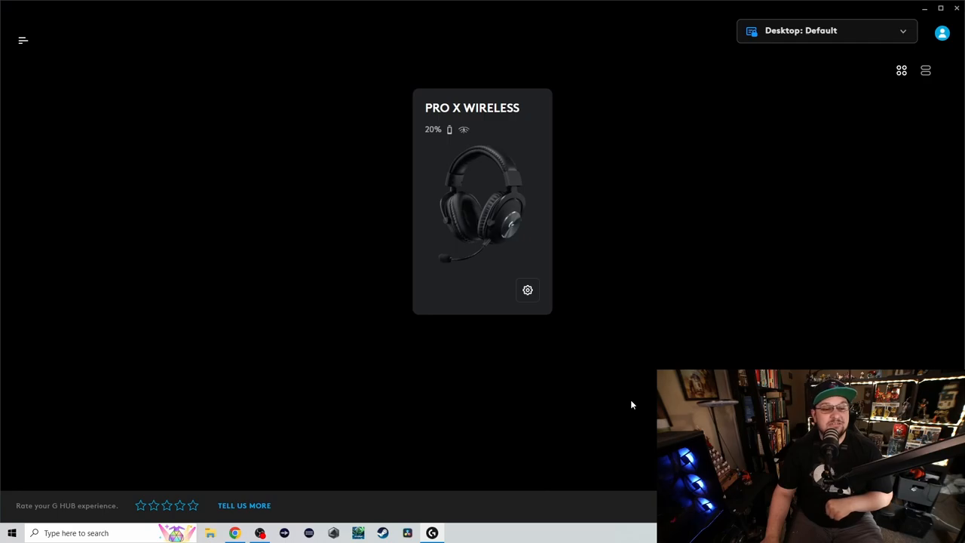
{"action": "mouse_move", "coordinate": [513, 159]}
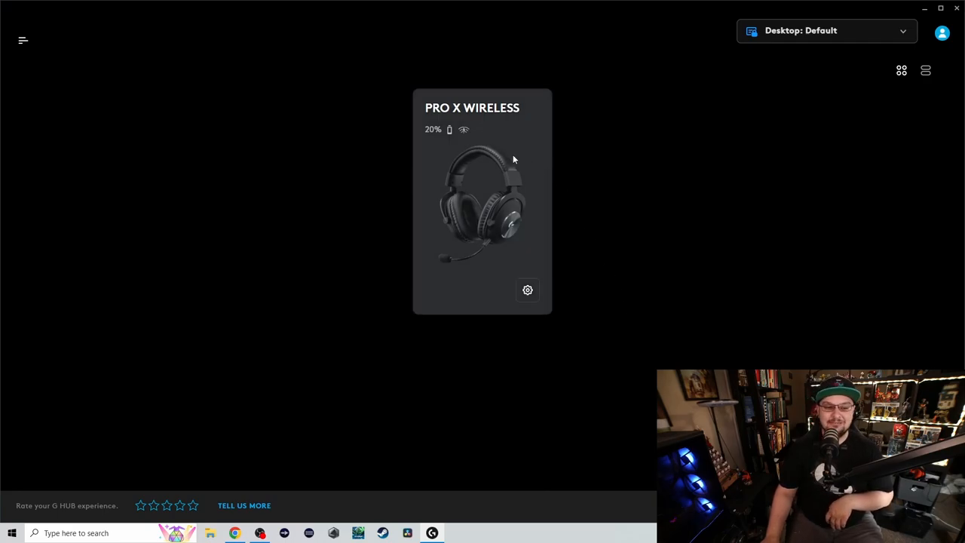
Open the PRO X WIRELESS settings and turn off Advanced EQ, leaving bass and treble at 0 dB.
{"action": "left_click", "coordinate": [482, 199]}
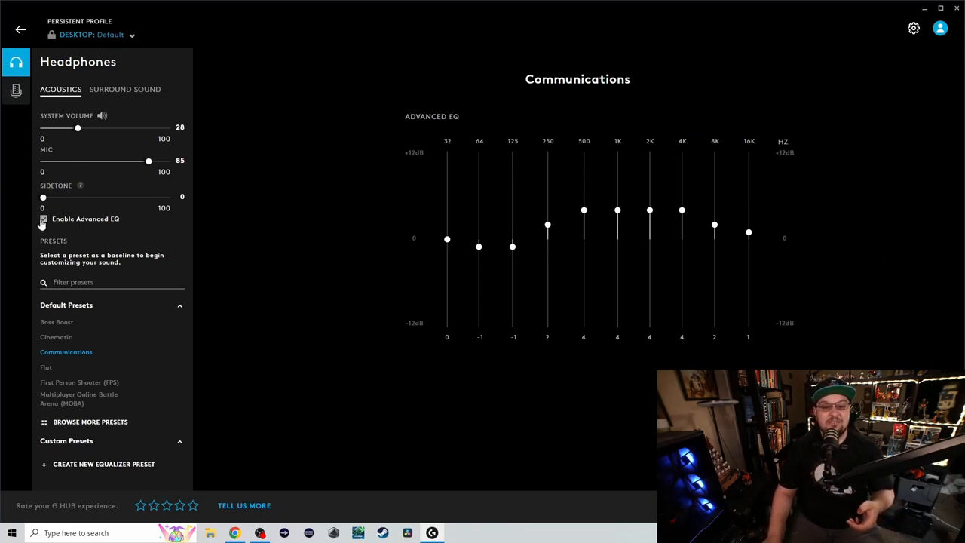
{"action": "left_click", "coordinate": [43, 218]}
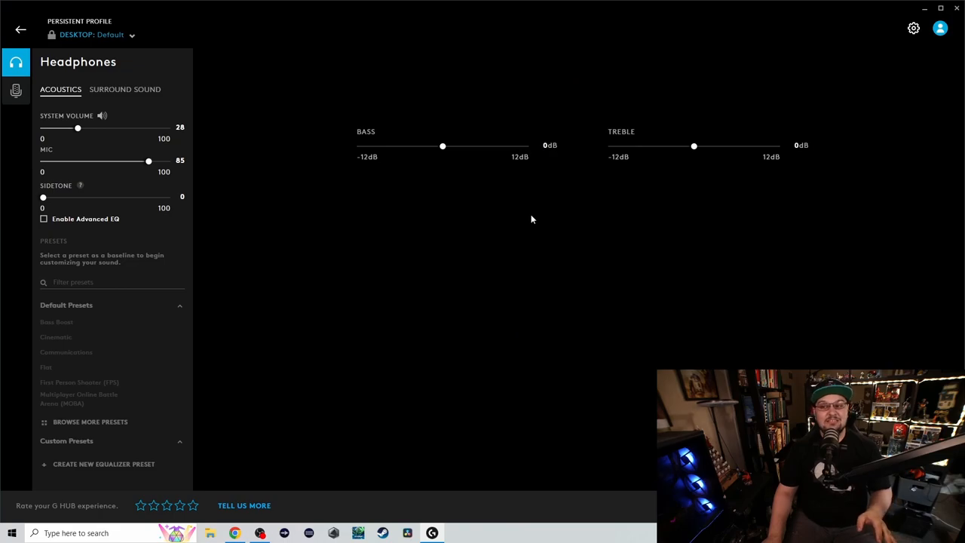
{"action": "mouse_move", "coordinate": [624, 169]}
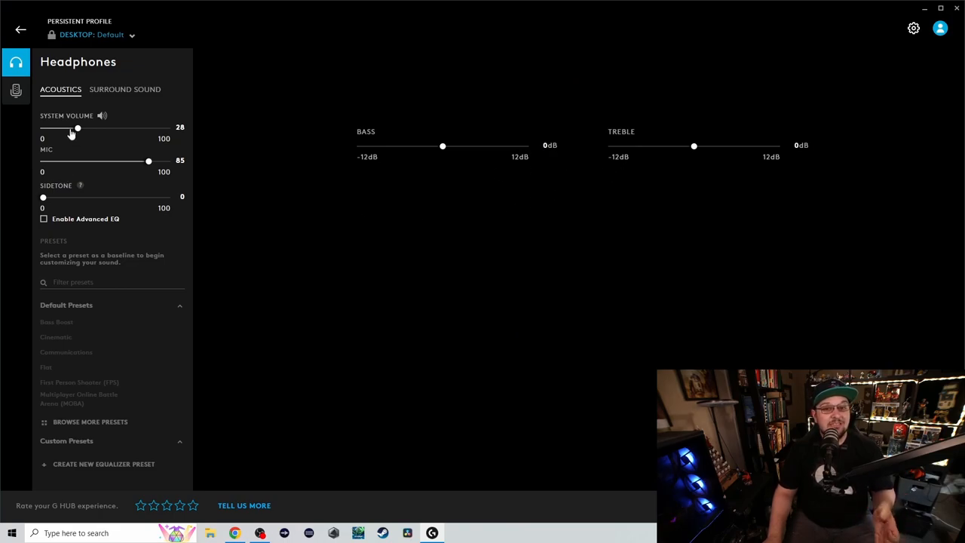
{"action": "mouse_move", "coordinate": [106, 201]}
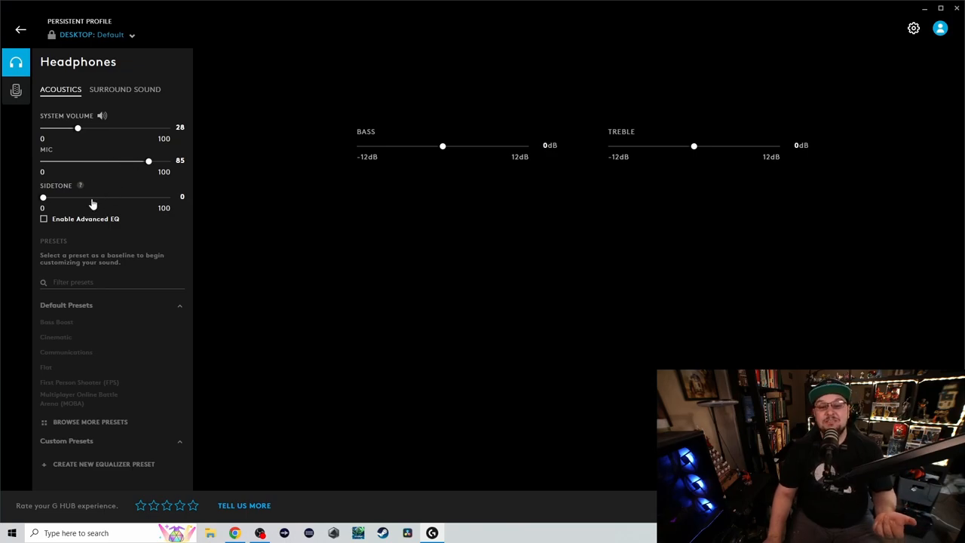
{"action": "mouse_move", "coordinate": [80, 184]}
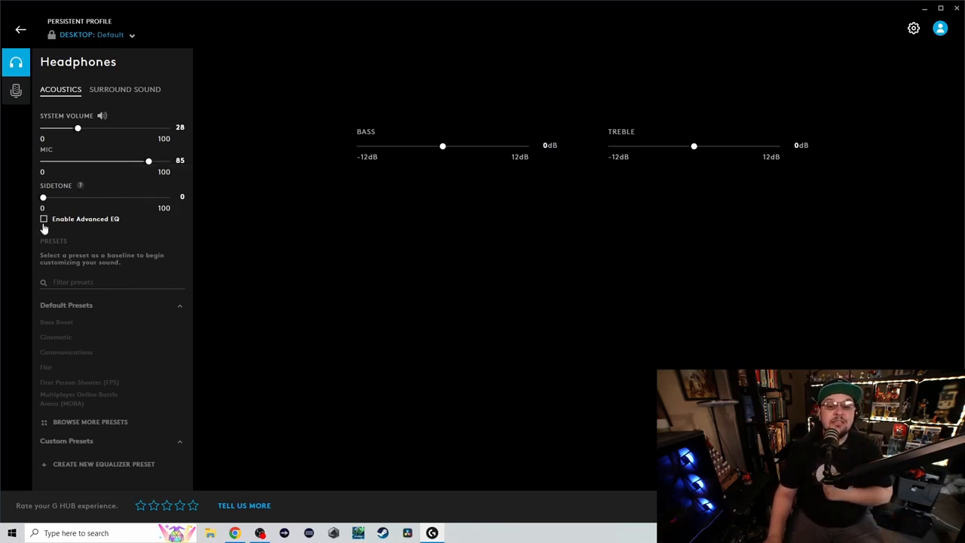
Re-enable Advanced EQ to bring back the Communications 10-band curve.
{"action": "left_click", "coordinate": [43, 219]}
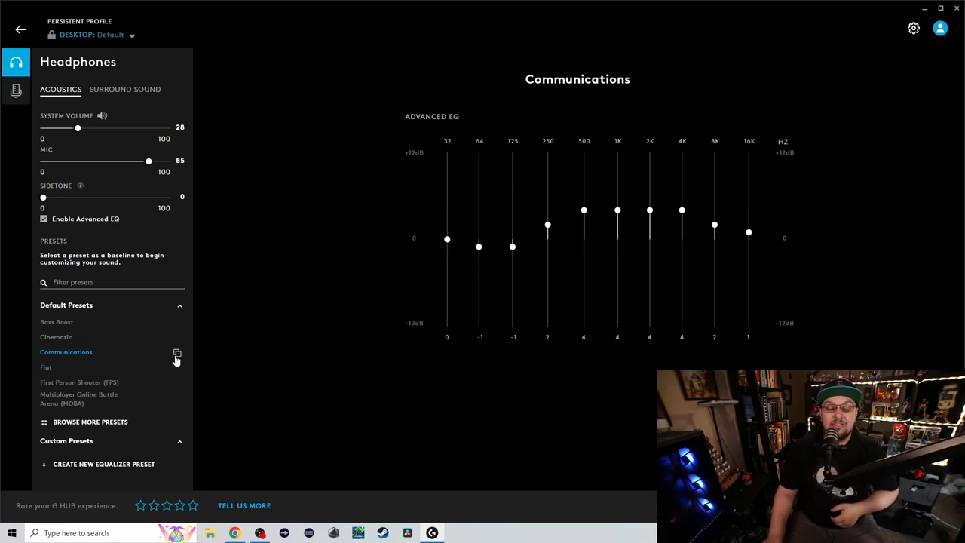
{"action": "mouse_move", "coordinate": [195, 345]}
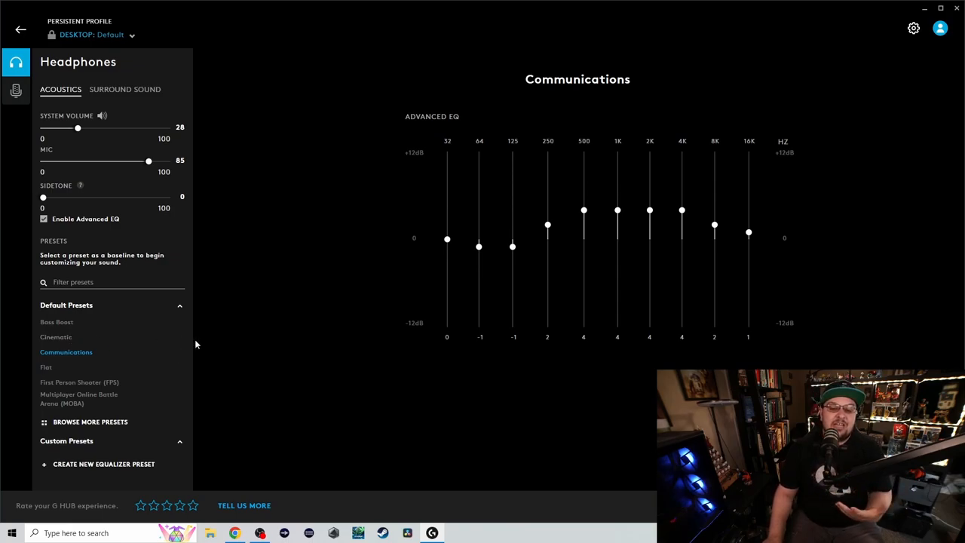
{"action": "mouse_move", "coordinate": [79, 382]}
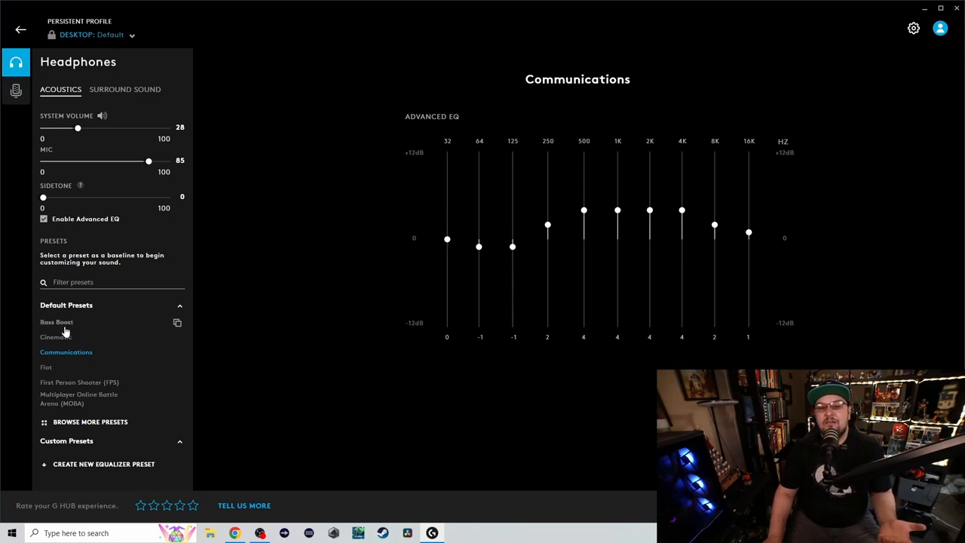
{"action": "mouse_move", "coordinate": [60, 339]}
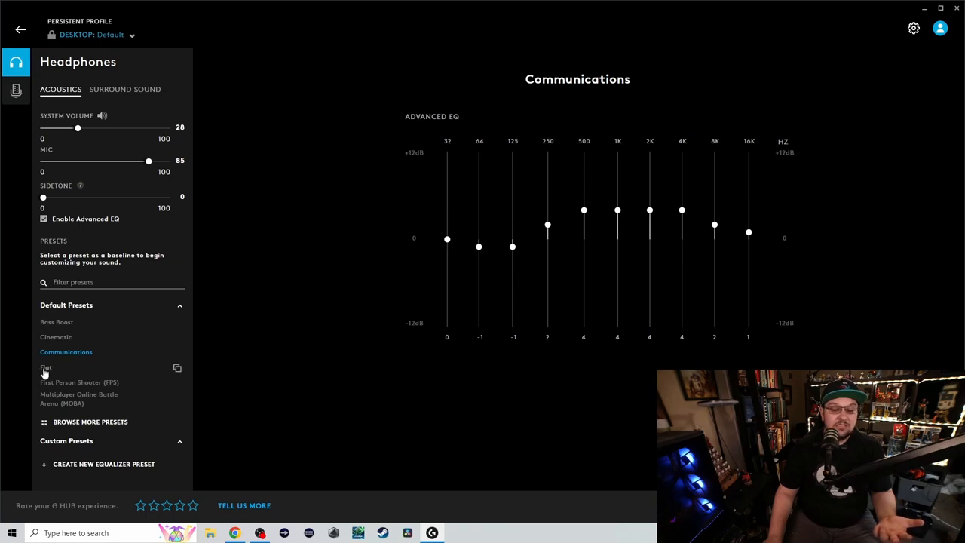
{"action": "mouse_move", "coordinate": [56, 352]}
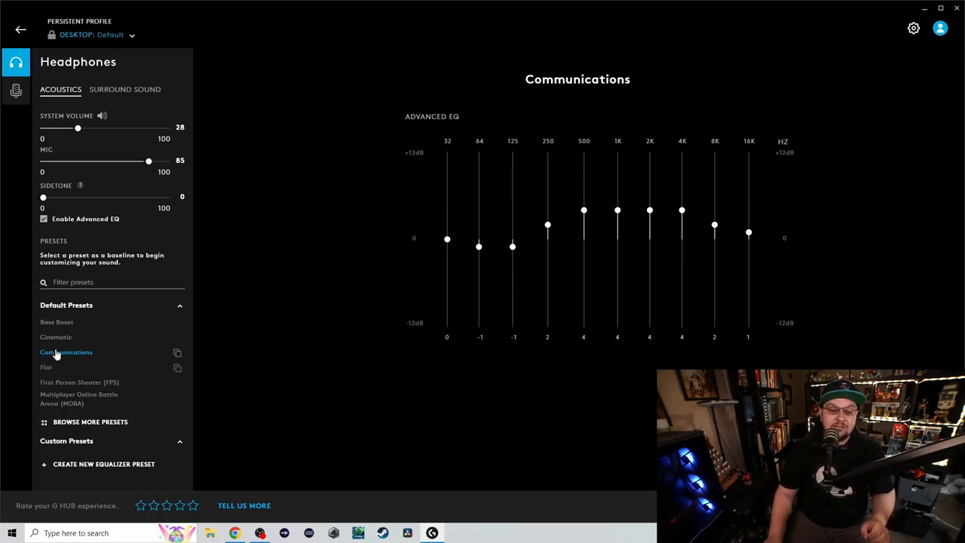
{"action": "mouse_move", "coordinate": [49, 367]}
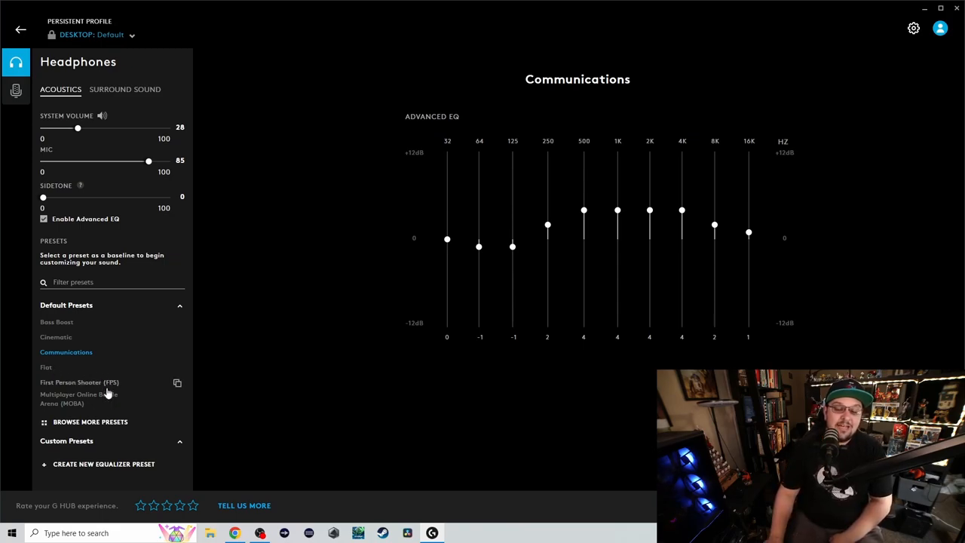
{"action": "mouse_move", "coordinate": [96, 401]}
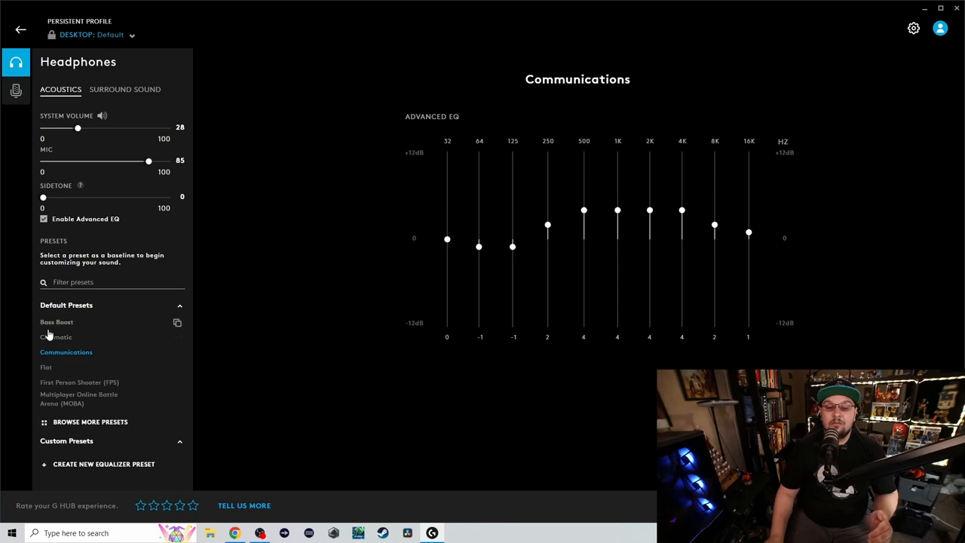
{"action": "mouse_move", "coordinate": [269, 332]}
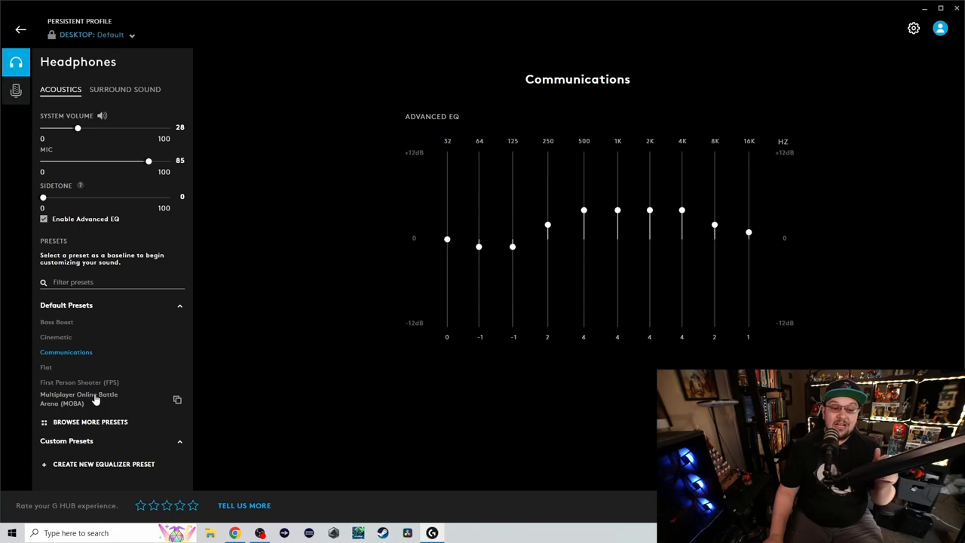
{"action": "left_click", "coordinate": [78, 398]}
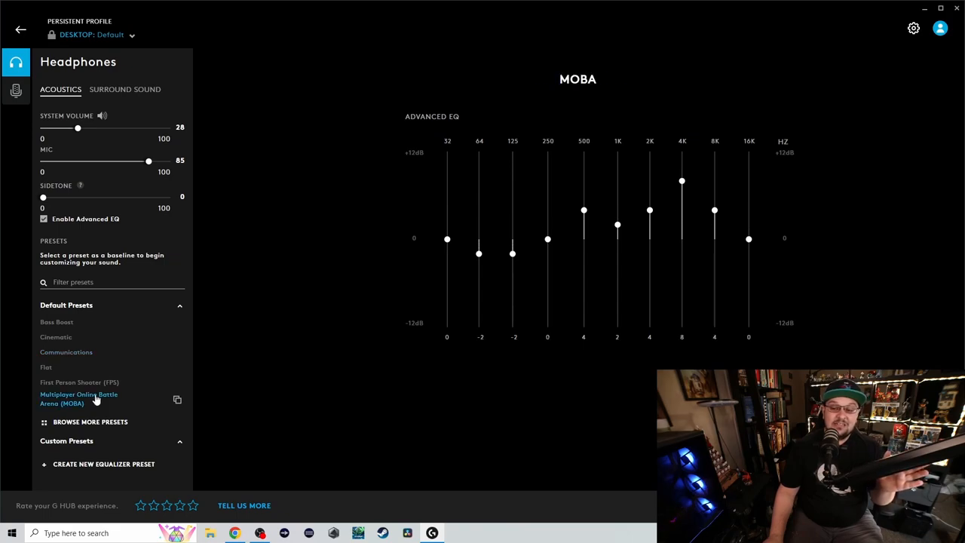
{"action": "mouse_move", "coordinate": [766, 169]}
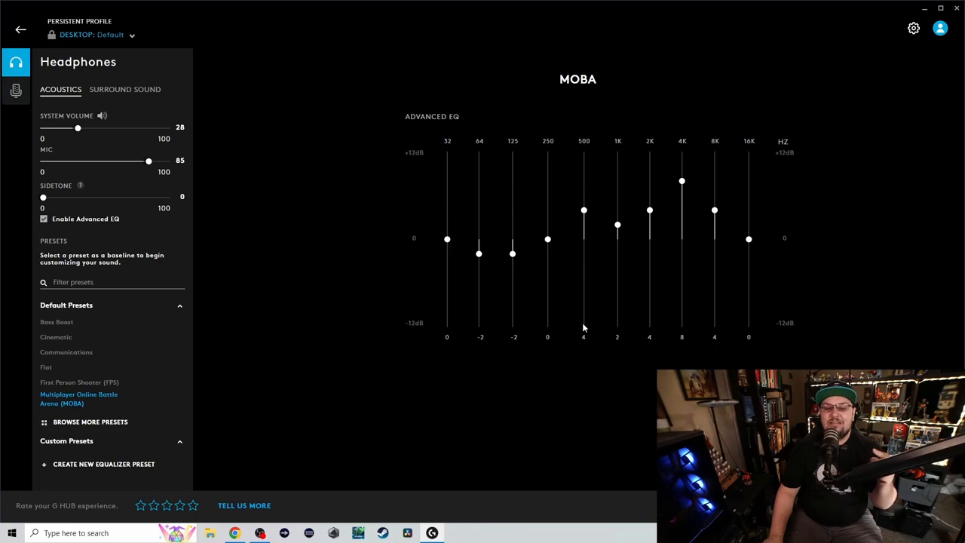
{"action": "mouse_move", "coordinate": [474, 367]}
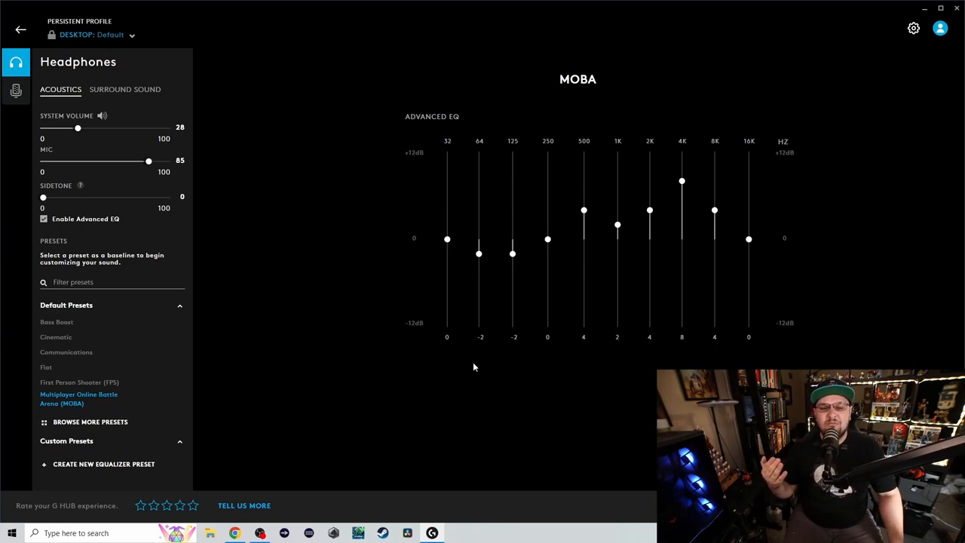
{"action": "left_click", "coordinate": [66, 352]}
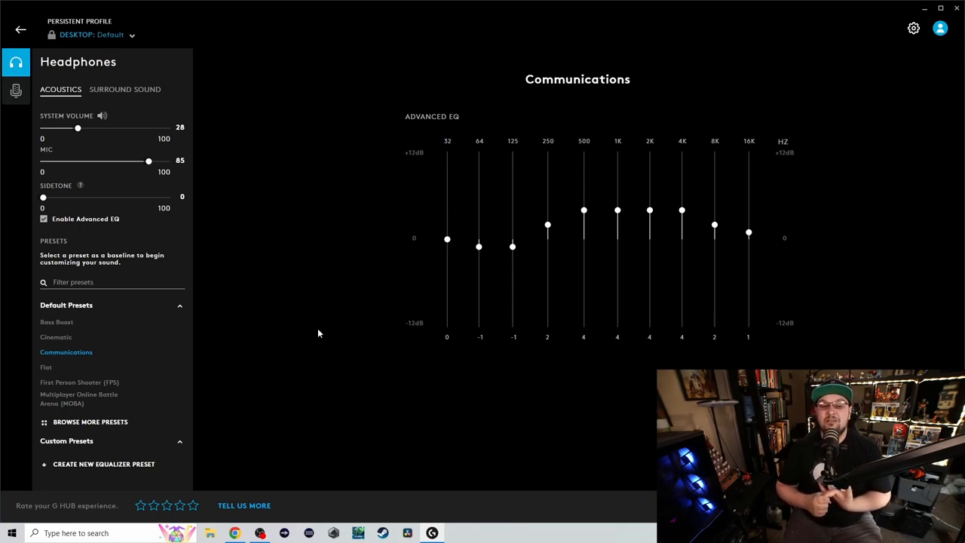
{"action": "mouse_move", "coordinate": [155, 98]}
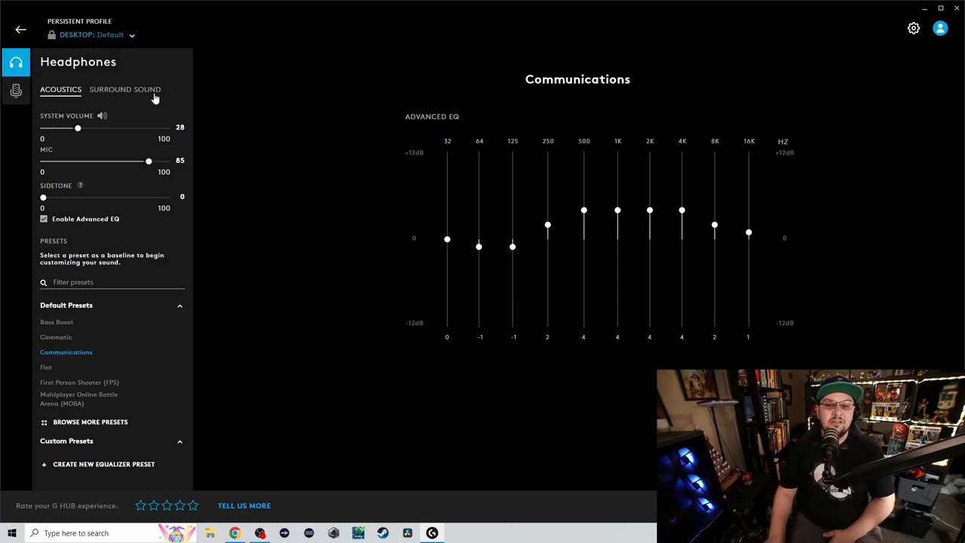
Switch on DTS Headphone:X surround sound, then return to the Communications EQ view.
{"action": "left_click", "coordinate": [124, 89]}
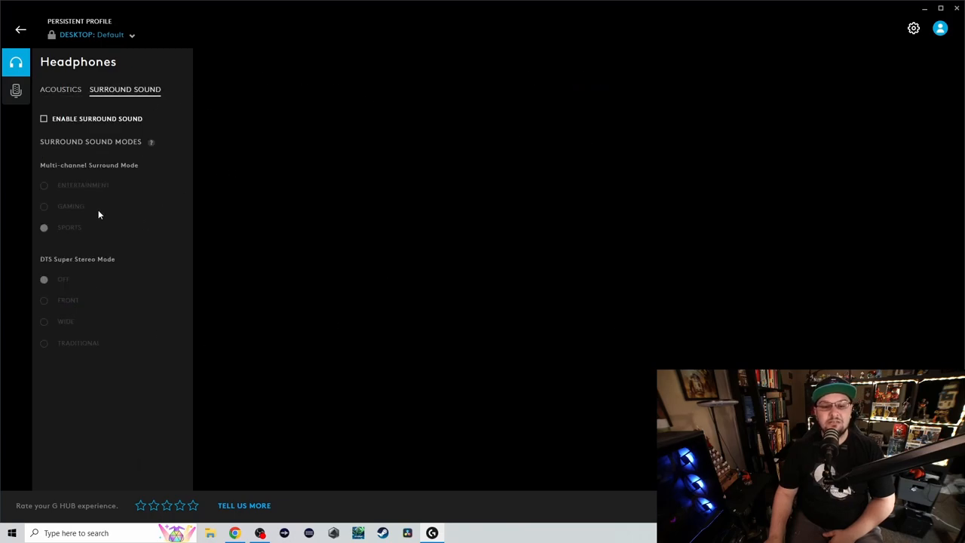
{"action": "left_click", "coordinate": [43, 119]}
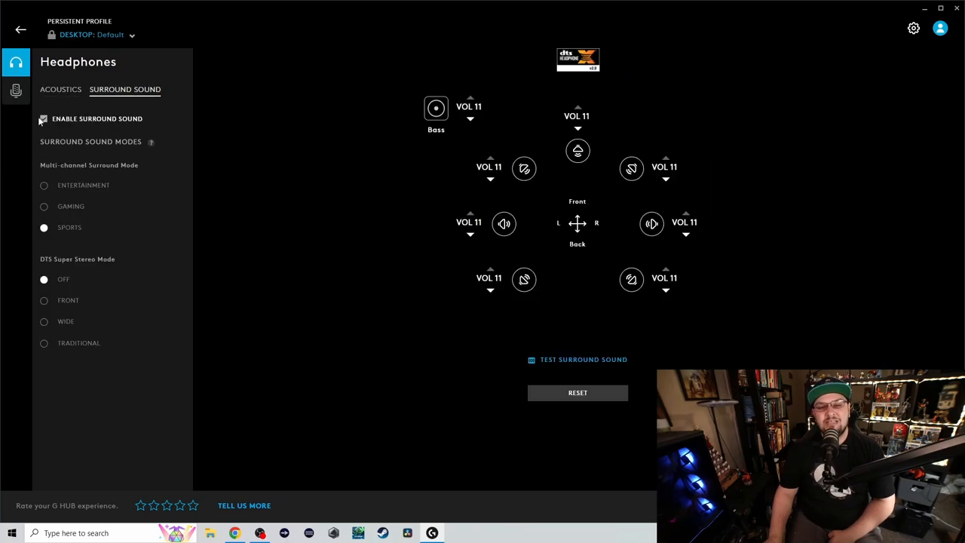
{"action": "left_click", "coordinate": [60, 89]}
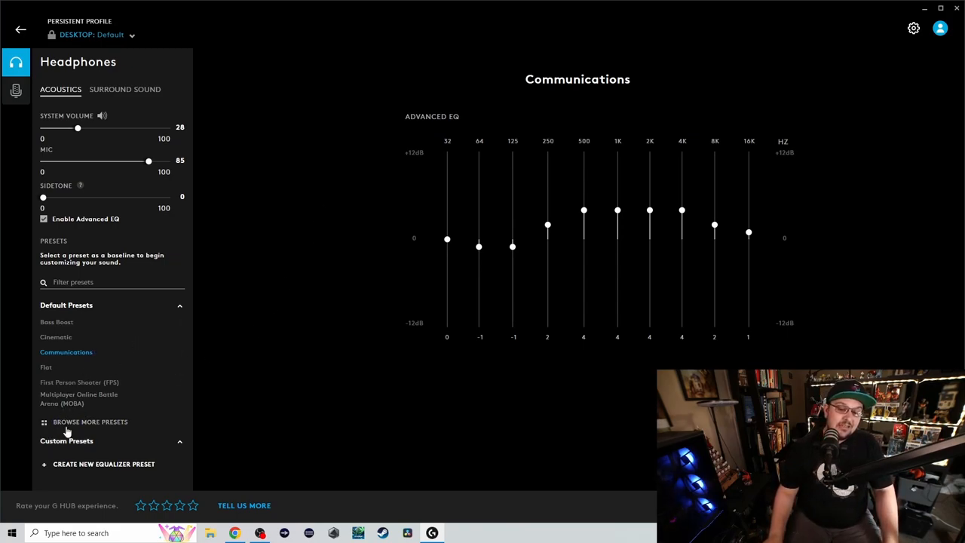
Browse the community EQ preset library with its tags and download counts.
{"action": "left_click", "coordinate": [90, 421]}
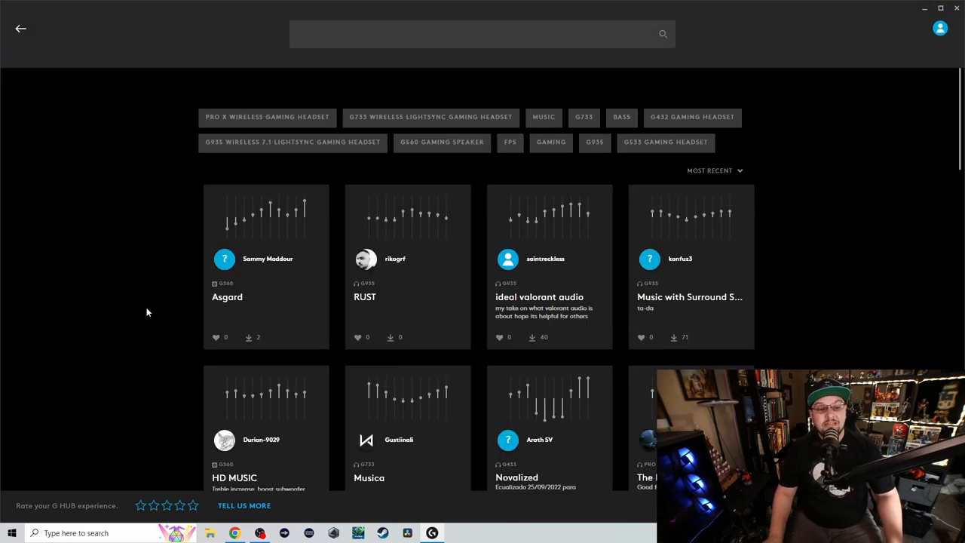
{"action": "mouse_move", "coordinate": [161, 298]}
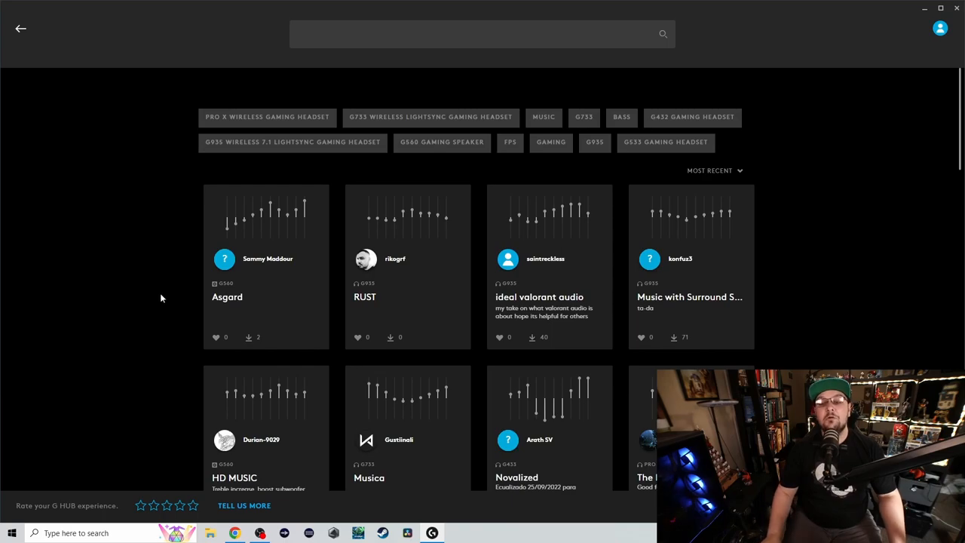
{"action": "scroll", "scroll_direction": "down", "scroll_amount": 3}
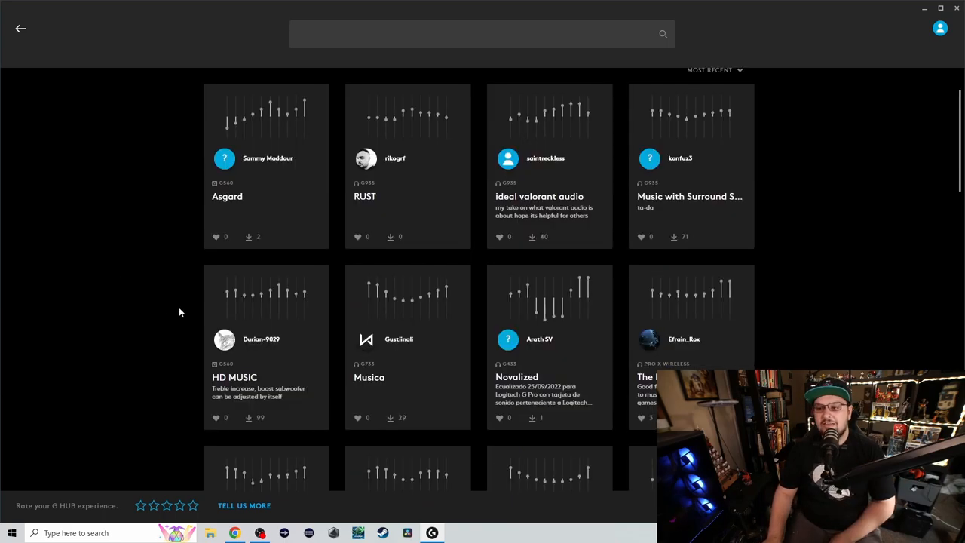
{"action": "mouse_move", "coordinate": [226, 185]}
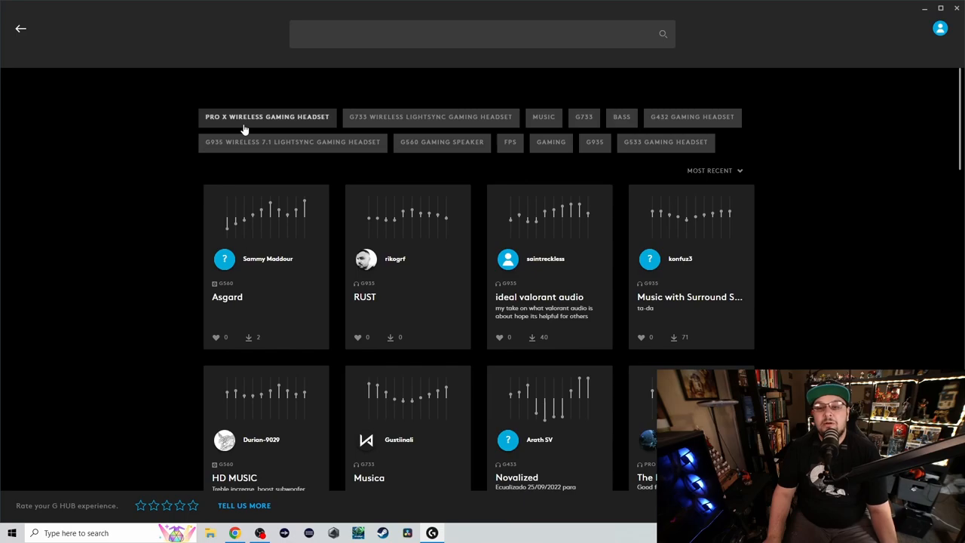
Filter the gallery to PRO X WIRELESS GAMING HEADSET presets and scroll through them.
{"action": "left_click", "coordinate": [267, 117]}
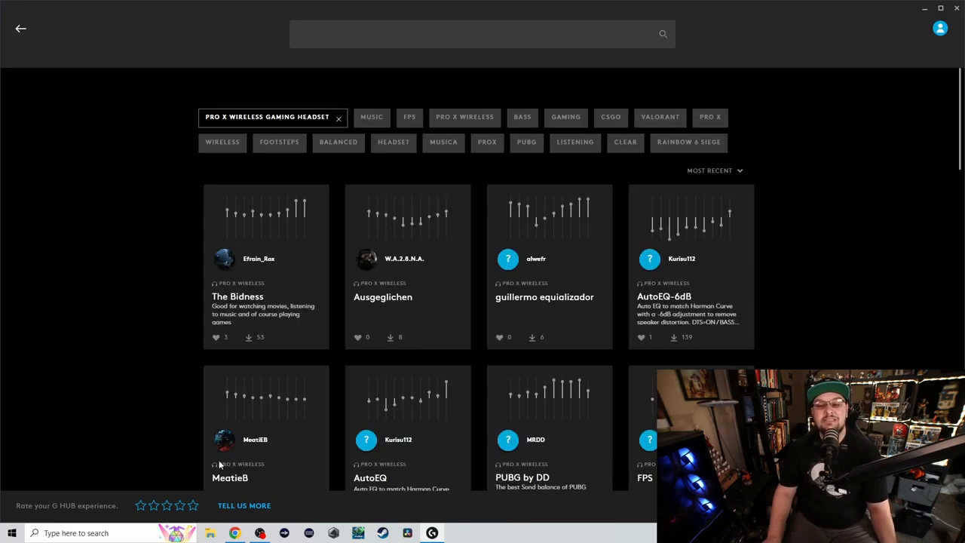
{"action": "mouse_move", "coordinate": [251, 384]}
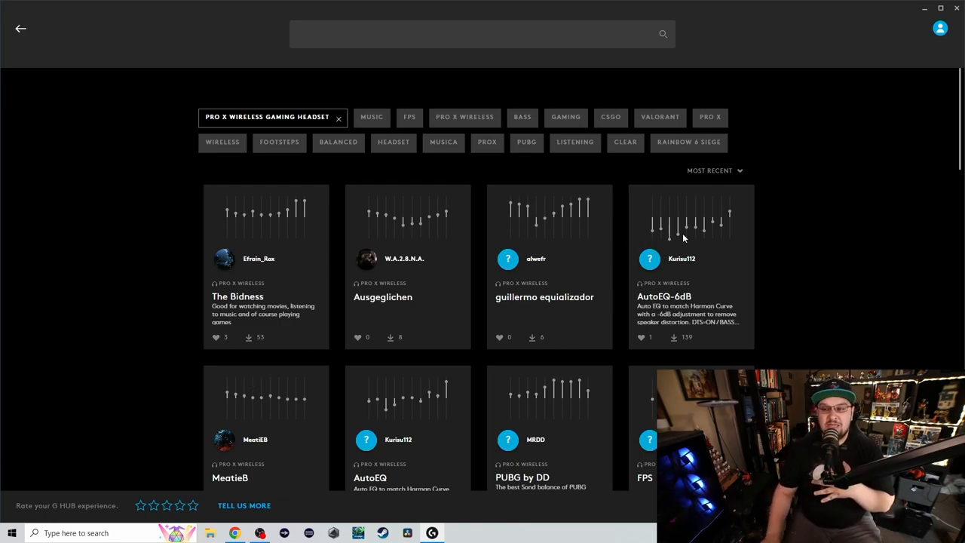
{"action": "scroll", "scroll_direction": "down", "scroll_amount": 3}
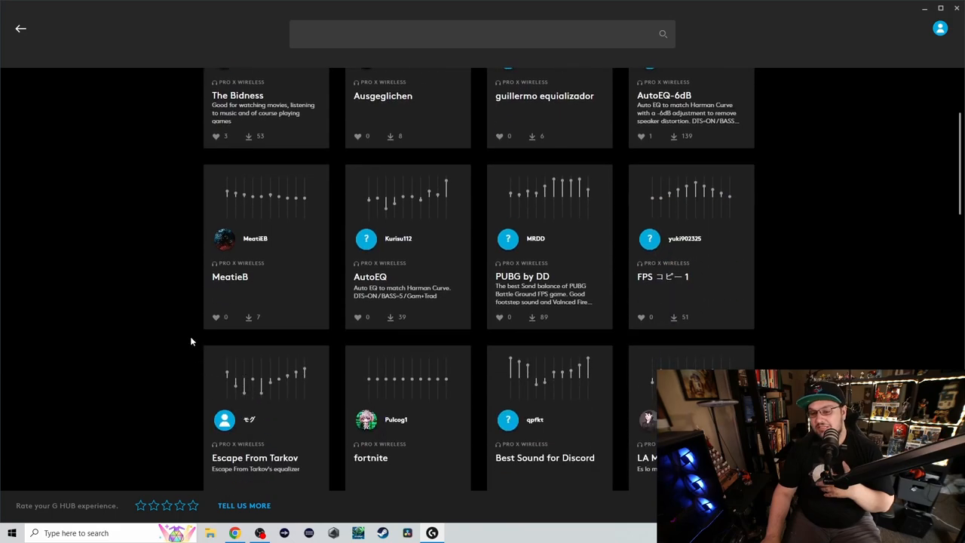
{"action": "mouse_move", "coordinate": [369, 215]}
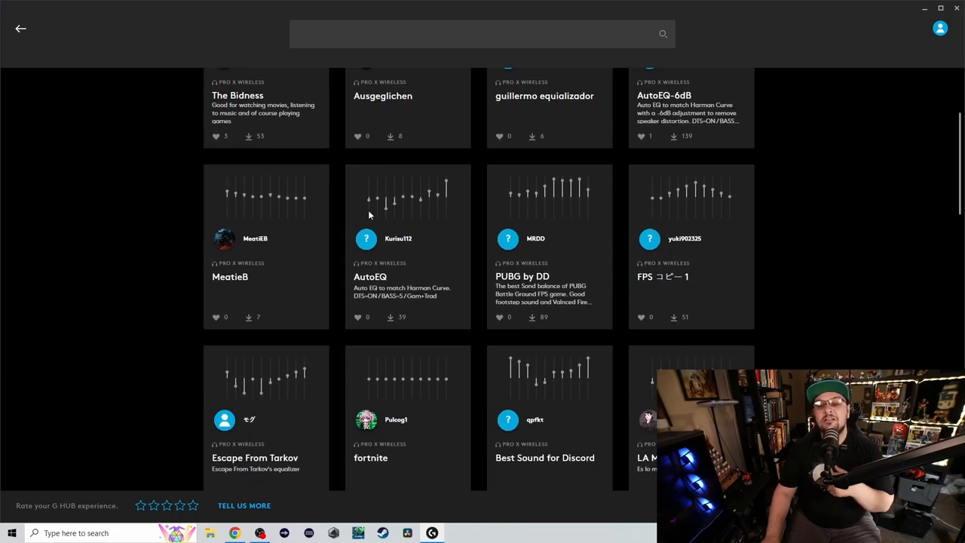
{"action": "mouse_move", "coordinate": [295, 366]}
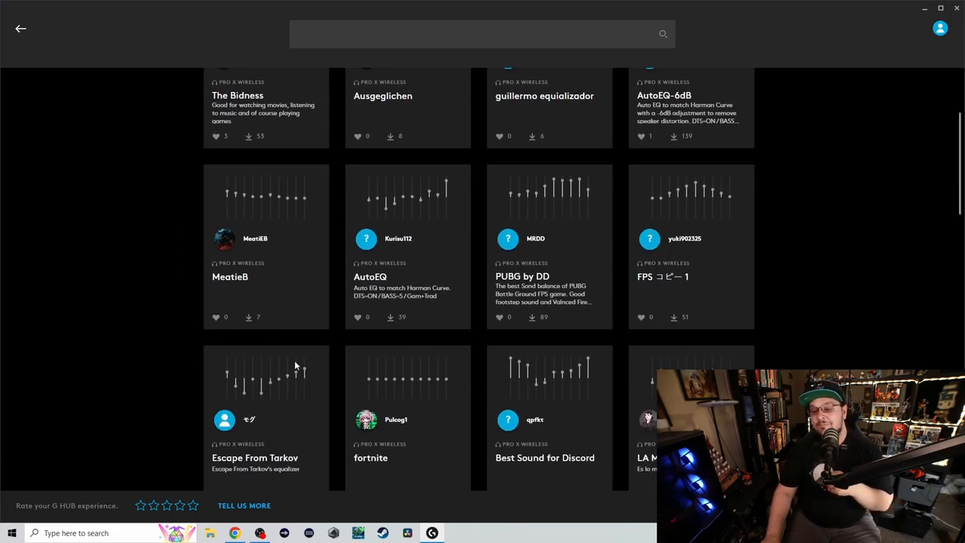
{"action": "scroll", "scroll_direction": "down", "scroll_amount": 3}
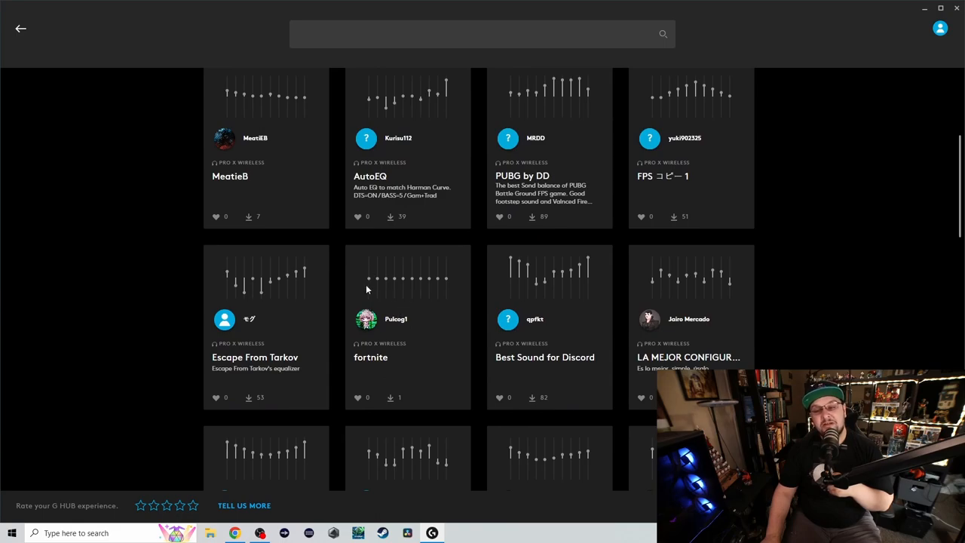
{"action": "mouse_move", "coordinate": [480, 283]}
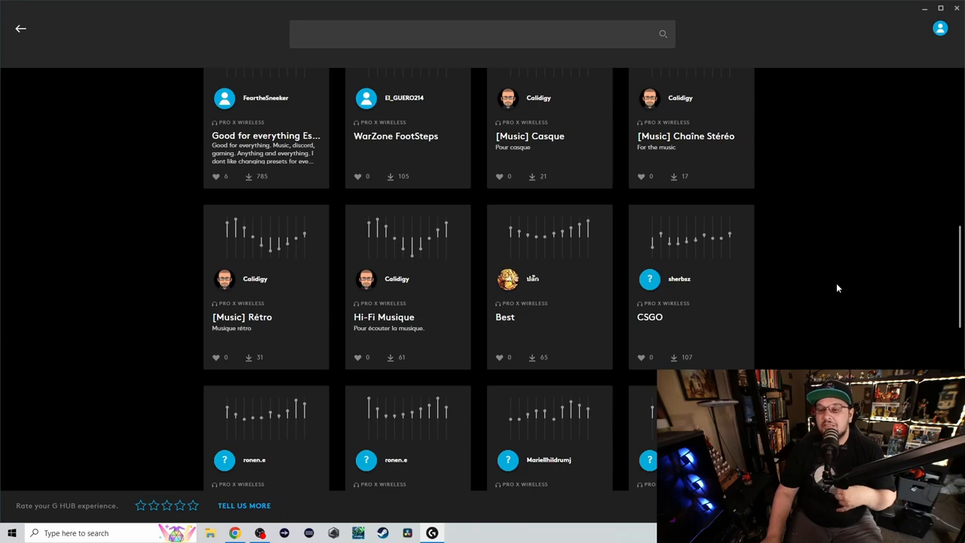
{"action": "scroll", "scroll_direction": "down", "scroll_amount": 3}
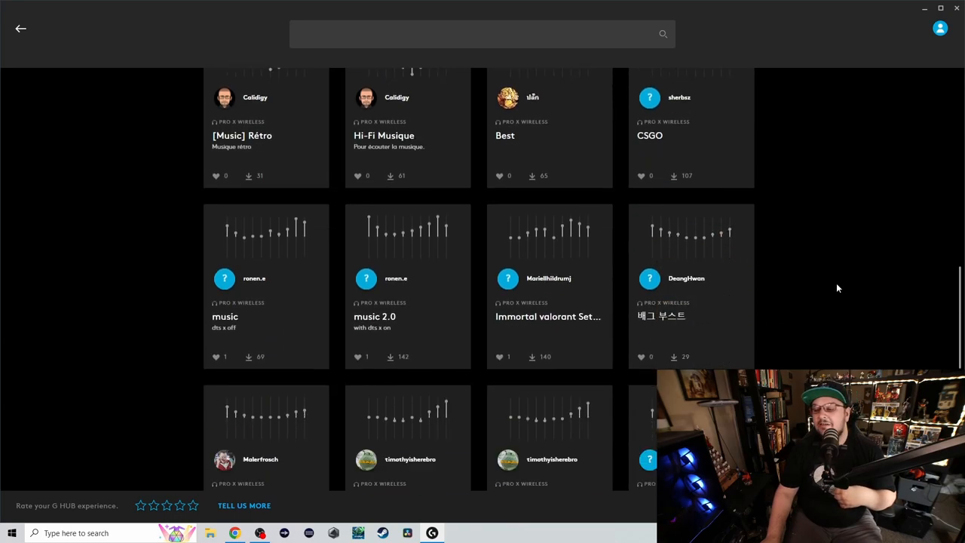
{"action": "scroll", "scroll_direction": "down", "scroll_amount": 3}
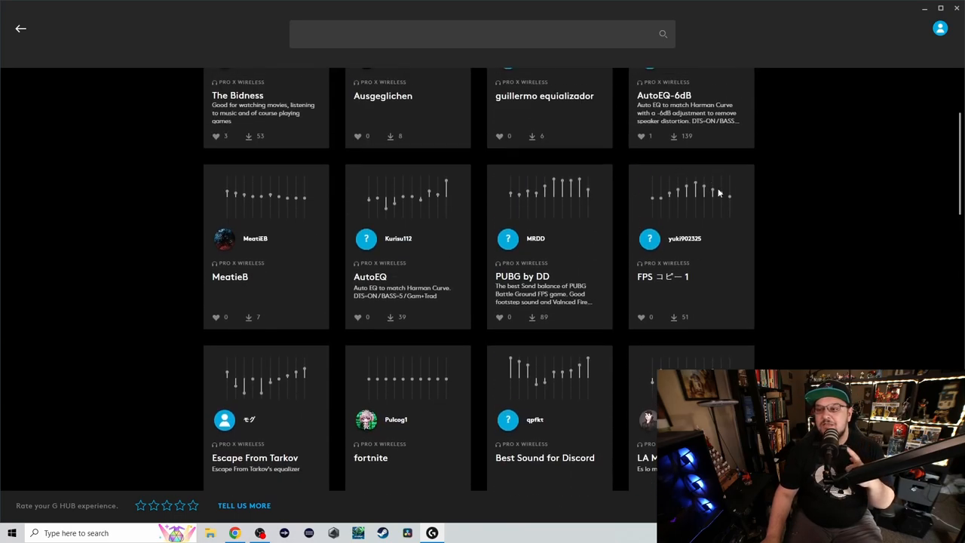
{"action": "scroll", "scroll_direction": "up", "scroll_amount": 3}
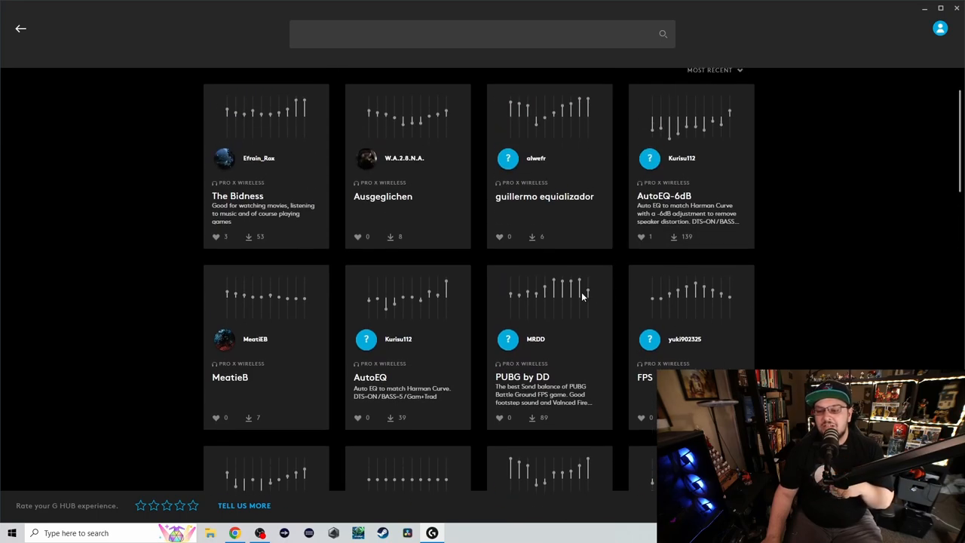
{"action": "scroll", "scroll_direction": "down", "scroll_amount": 3}
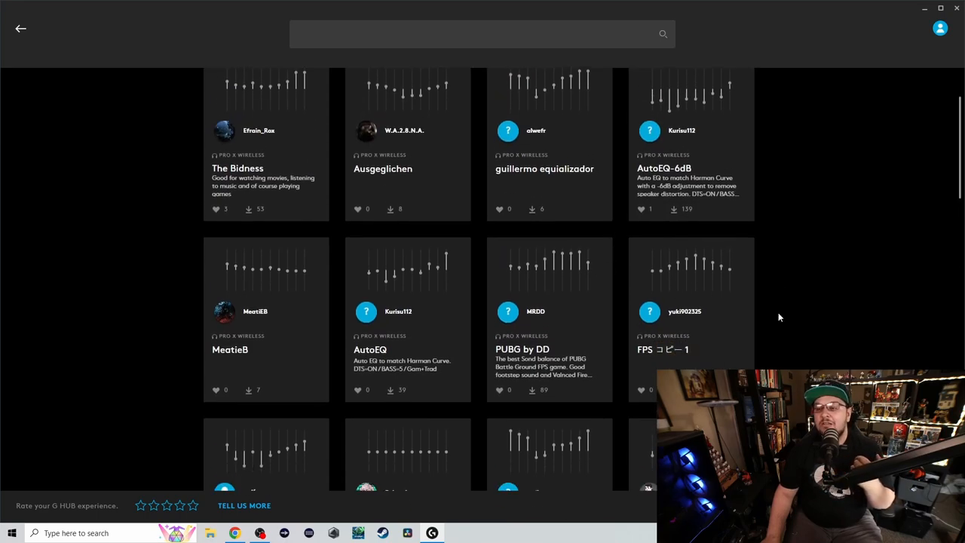
{"action": "scroll", "scroll_direction": "down", "scroll_amount": 3}
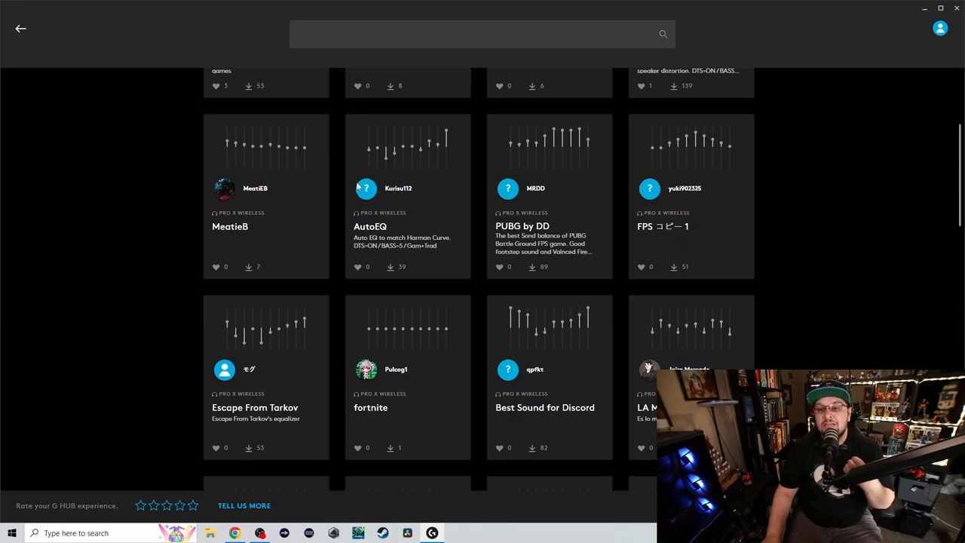
{"action": "scroll", "scroll_direction": "down", "scroll_amount": 3}
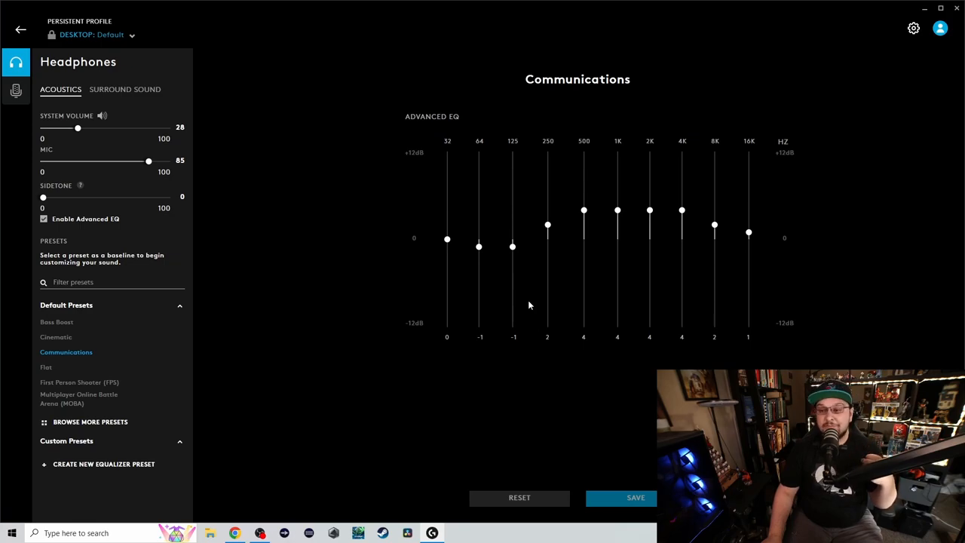
{"action": "mouse_move", "coordinate": [418, 159]}
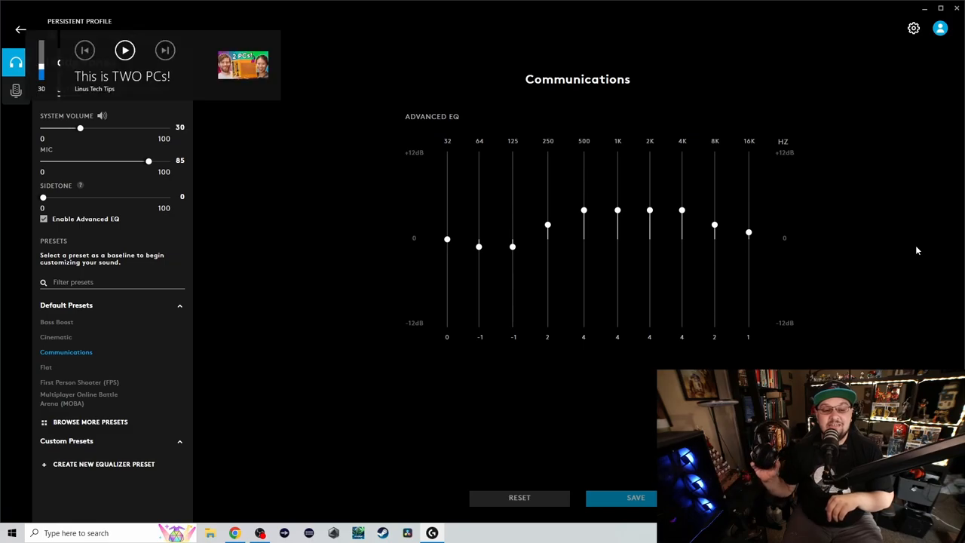
Nudge the system volume to 30 and back to 28.
{"action": "left_click_drag", "start_coordinate": [80, 127], "coordinate": [77, 128]}
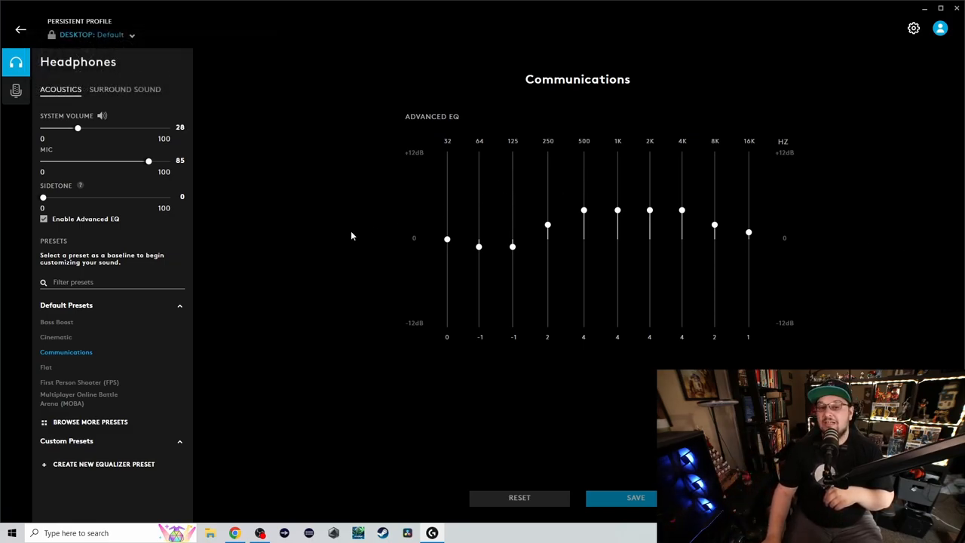
Open the microphone settings, view the NVIDIA tab, then return to Blue VO!CE.
{"action": "left_click", "coordinate": [16, 90]}
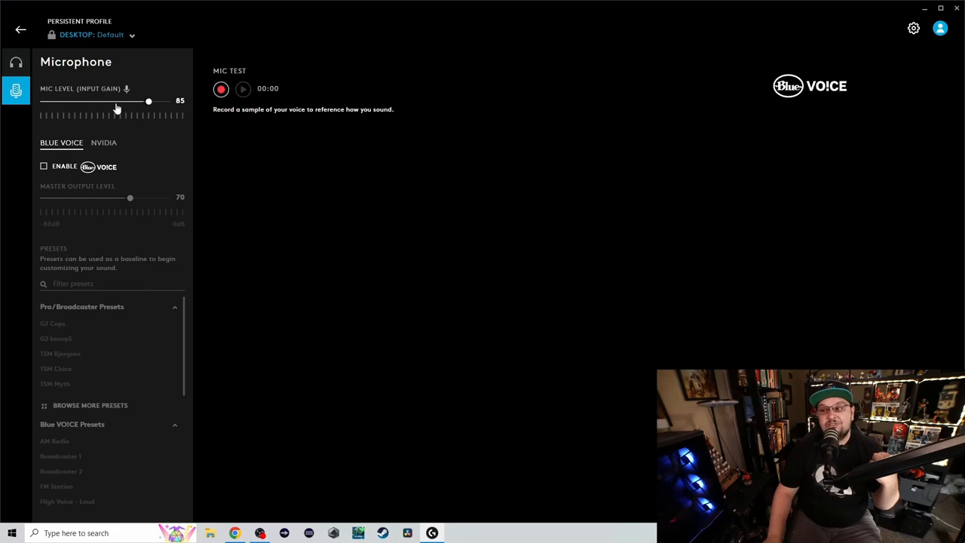
{"action": "left_click", "coordinate": [103, 143]}
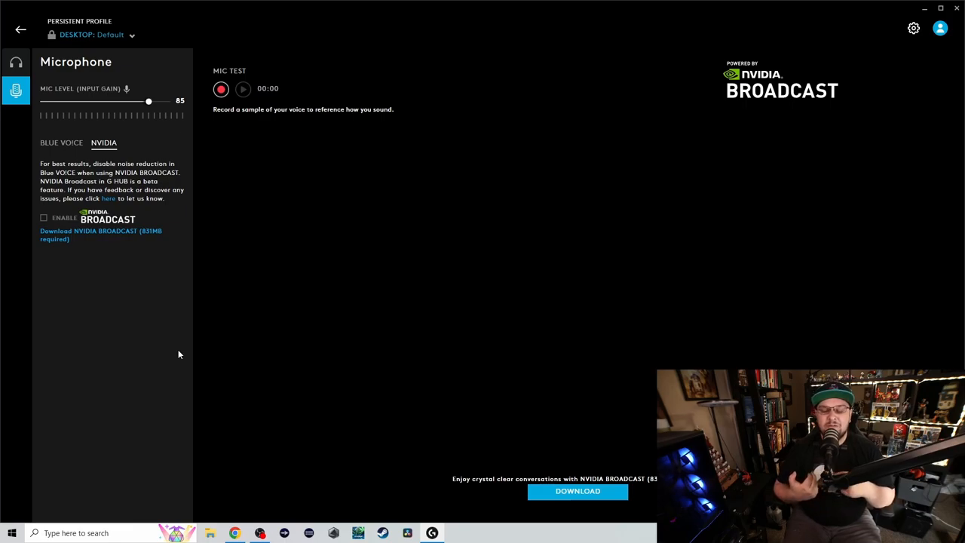
{"action": "left_click", "coordinate": [61, 143]}
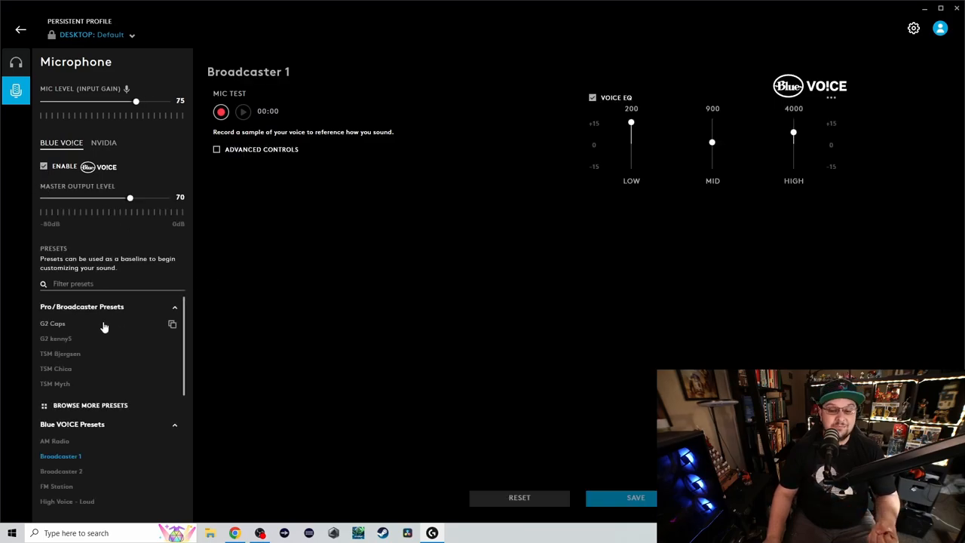
{"action": "mouse_move", "coordinate": [60, 339]}
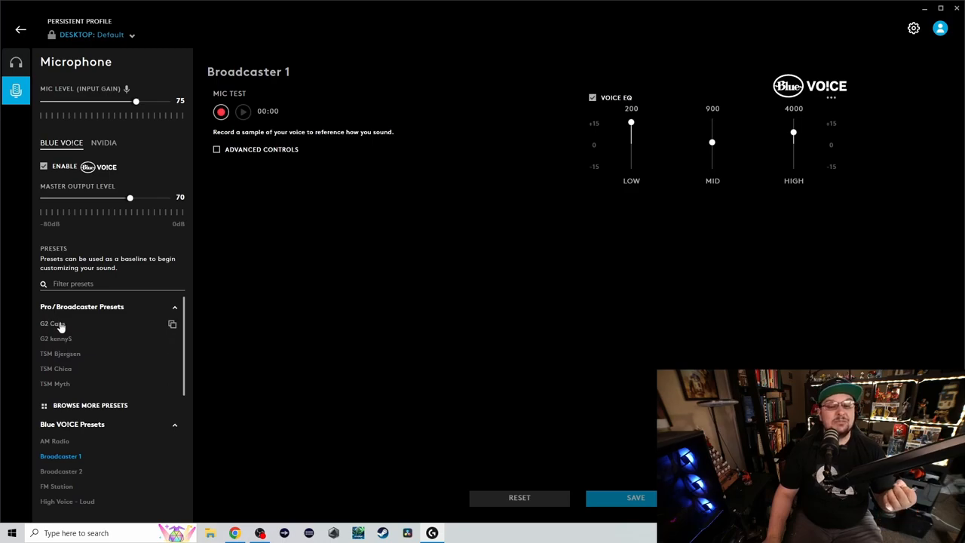
{"action": "mouse_move", "coordinate": [71, 333]}
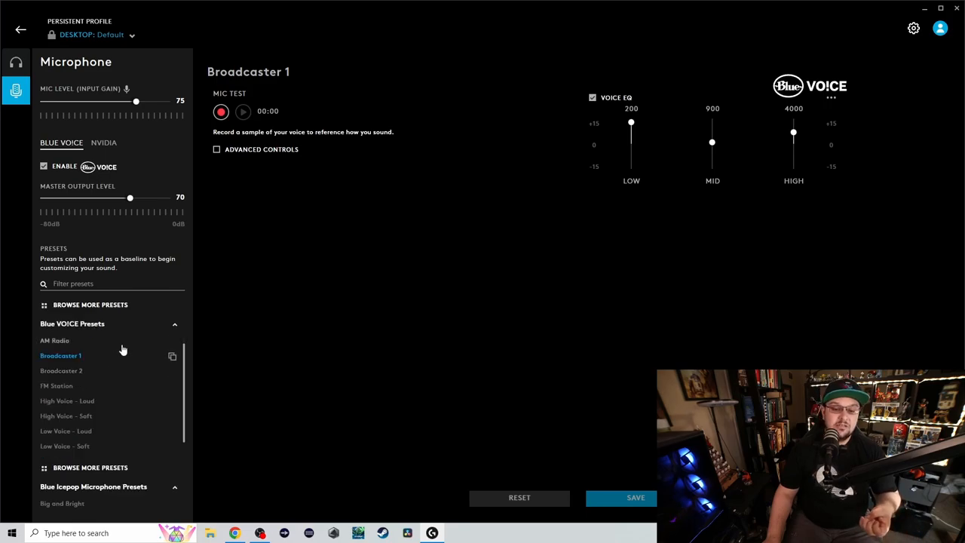
{"action": "mouse_move", "coordinate": [64, 366]}
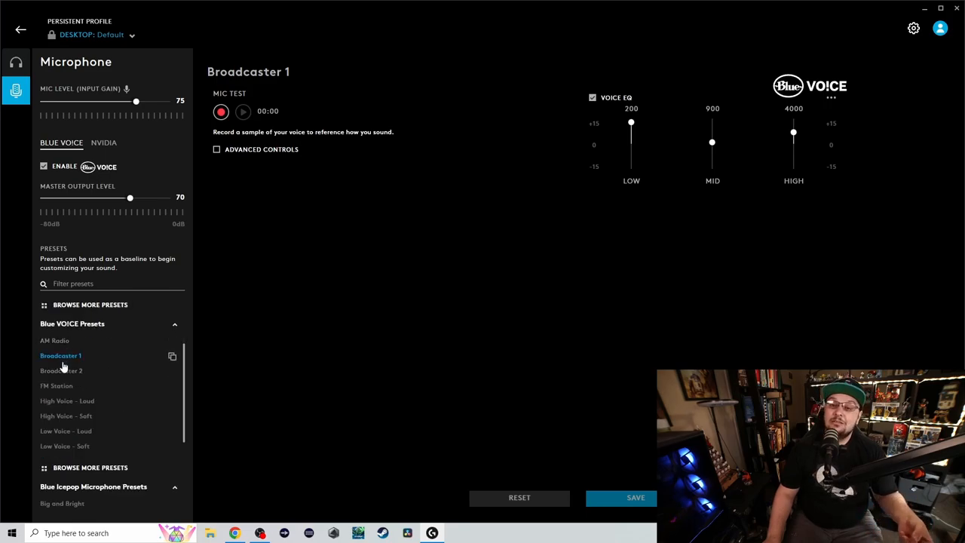
{"action": "scroll", "scroll_direction": "down", "scroll_amount": 3}
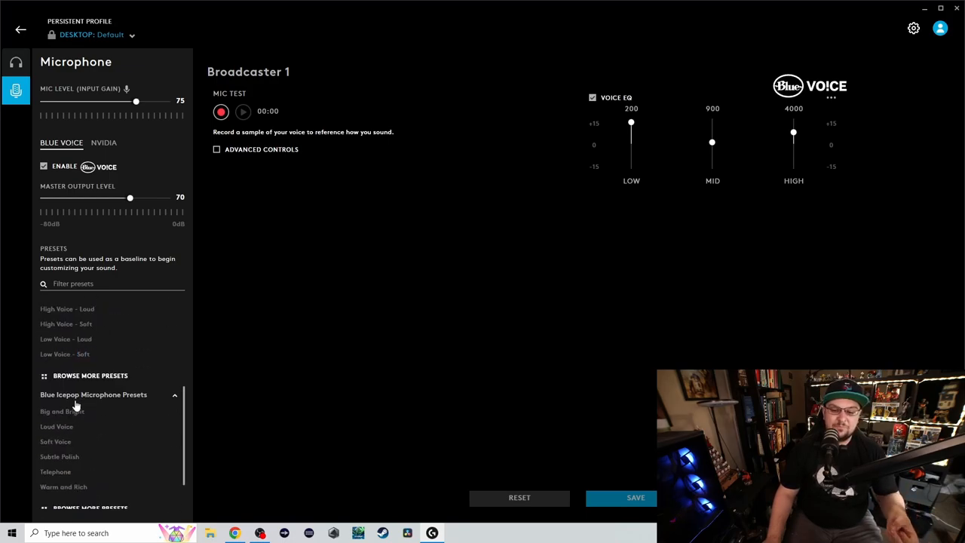
{"action": "scroll", "scroll_direction": "down", "scroll_amount": 3}
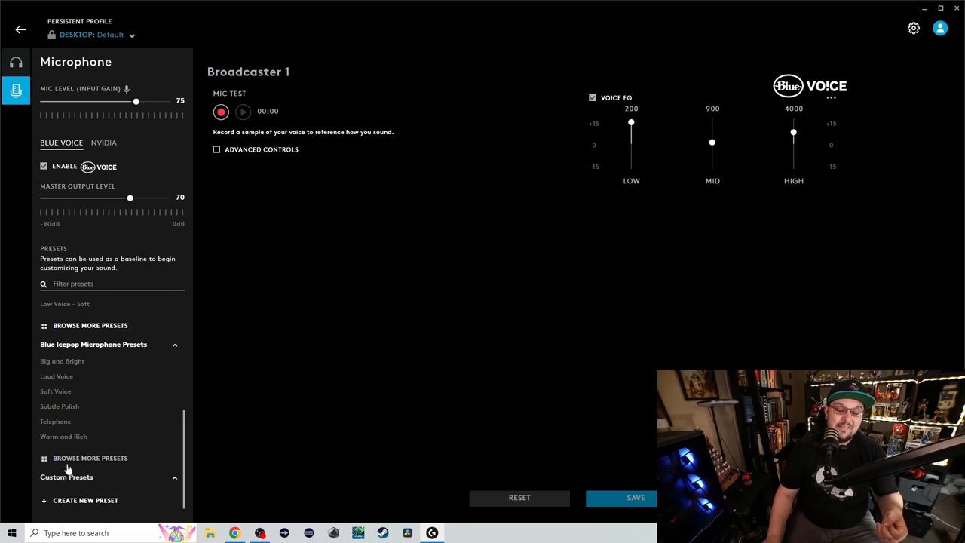
{"action": "left_click", "coordinate": [89, 458]}
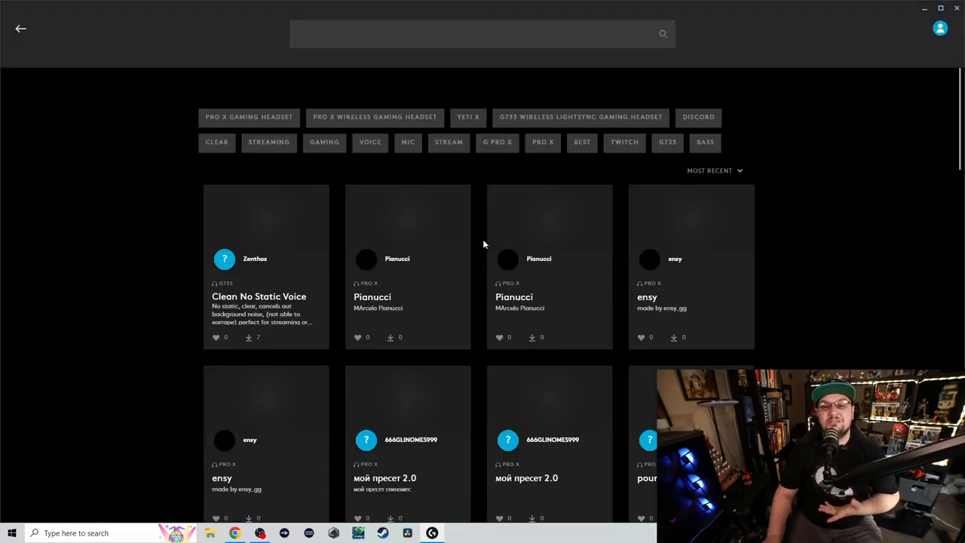
{"action": "scroll", "scroll_direction": "down", "scroll_amount": 3}
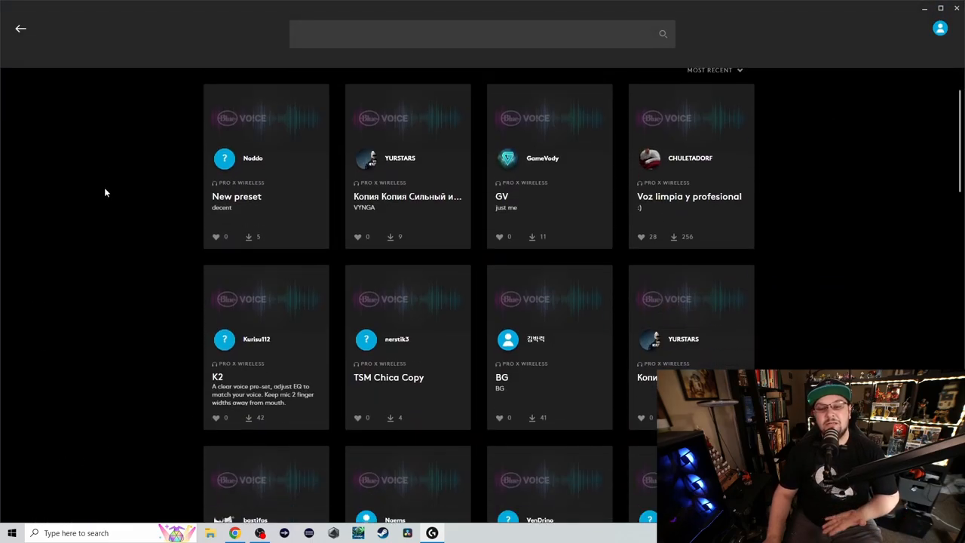
{"action": "scroll", "scroll_direction": "down", "scroll_amount": 3}
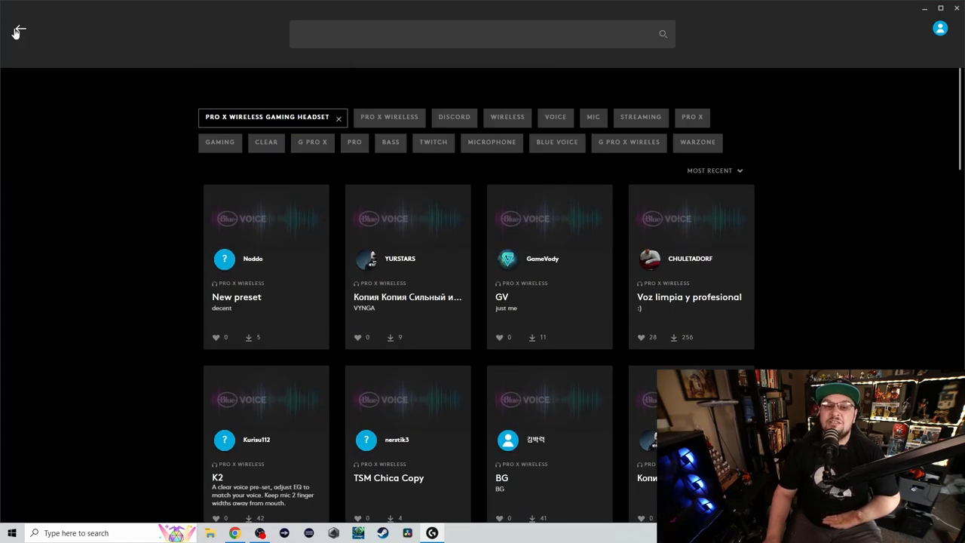
{"action": "left_click", "coordinate": [17, 30]}
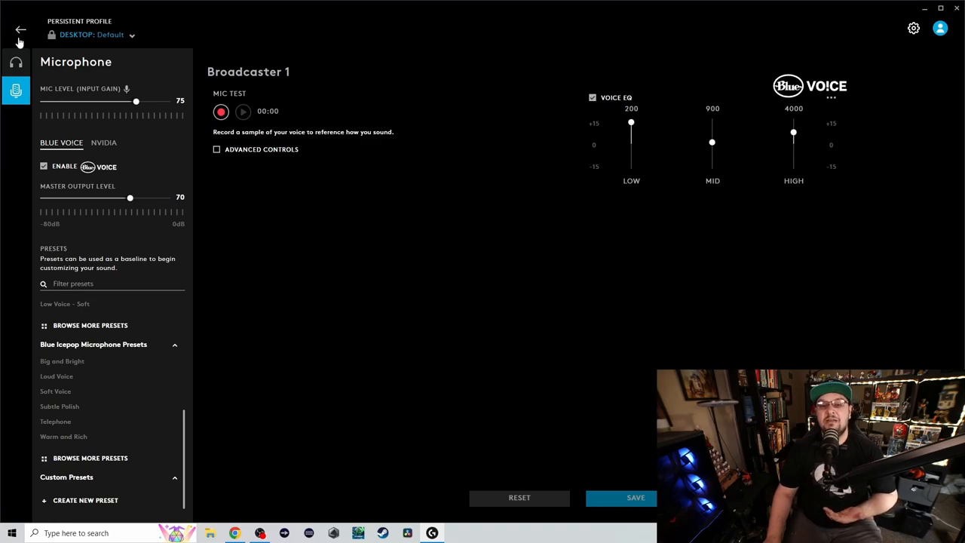
Disable Blue VO!CE, leaving only the mic test and mic level.
{"action": "left_click", "coordinate": [44, 166]}
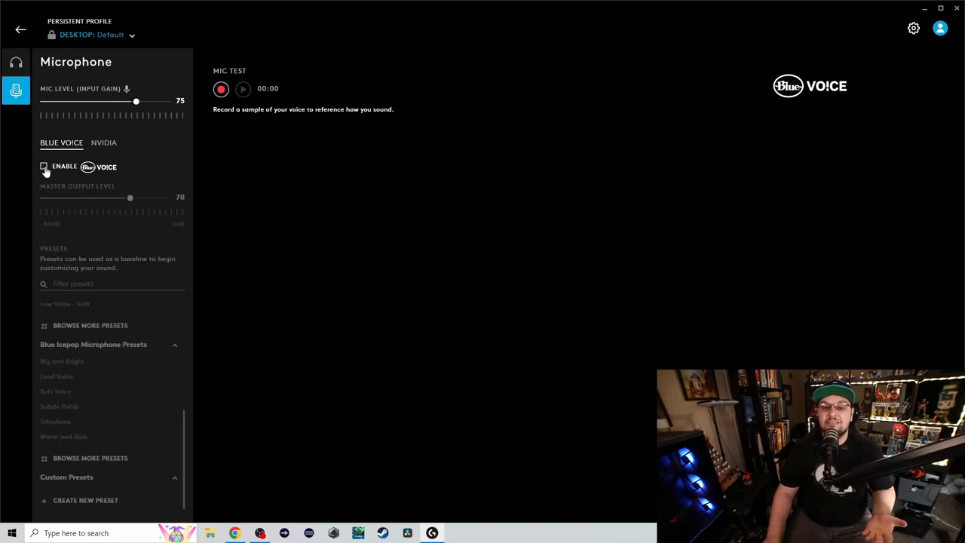
{"action": "mouse_move", "coordinate": [324, 241]}
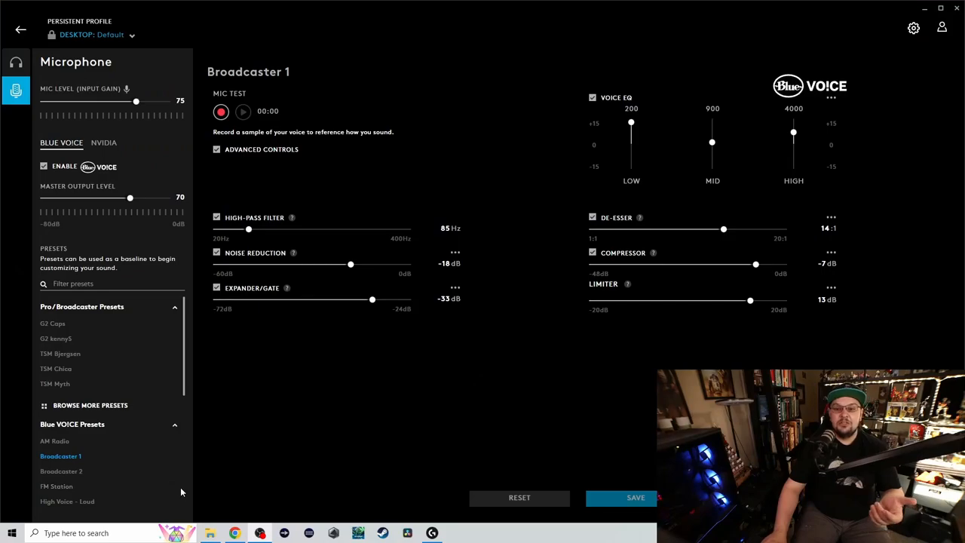
{"action": "mouse_move", "coordinate": [247, 432]}
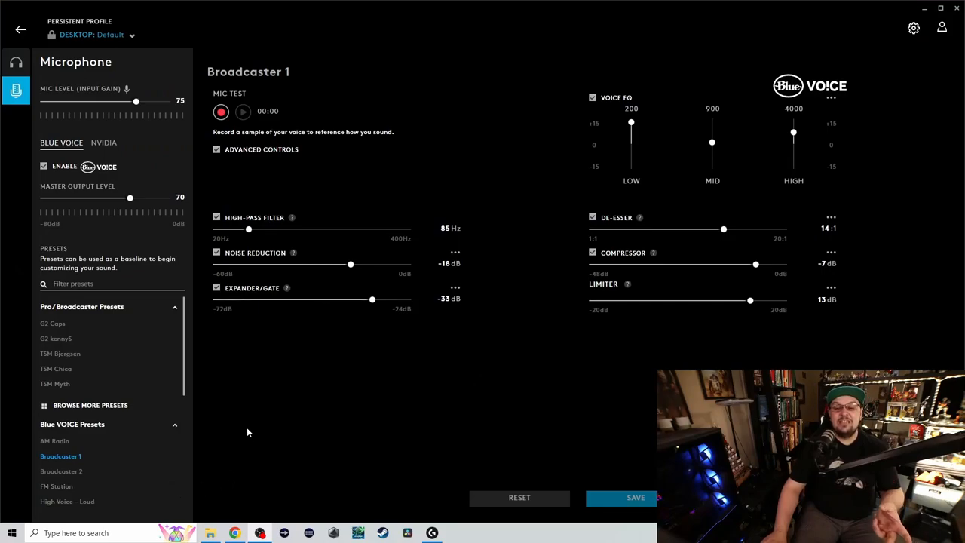
Apply the AM Radio voice preset and raise its high-pass filter to 283 Hz.
{"action": "left_click", "coordinate": [55, 440]}
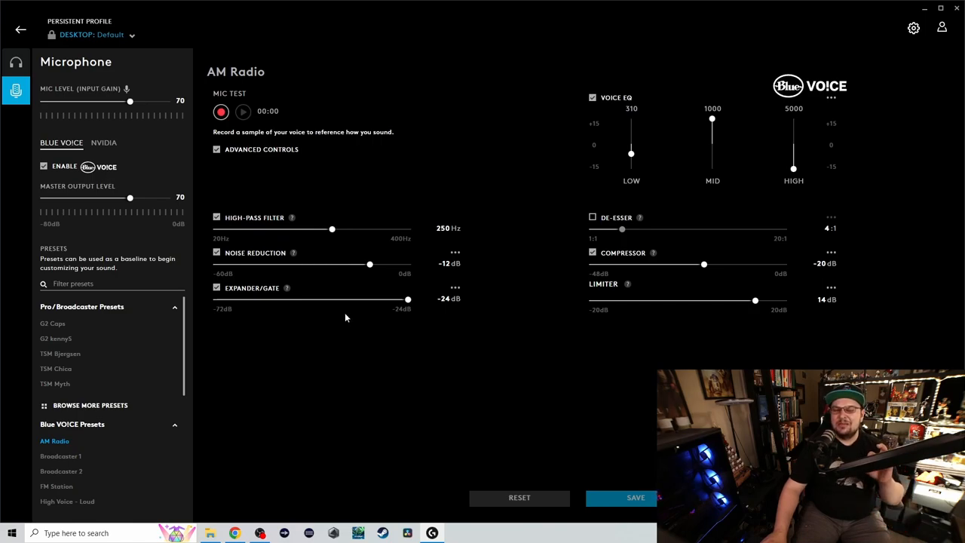
{"action": "left_click_drag", "start_coordinate": [332, 229], "coordinate": [348, 228]}
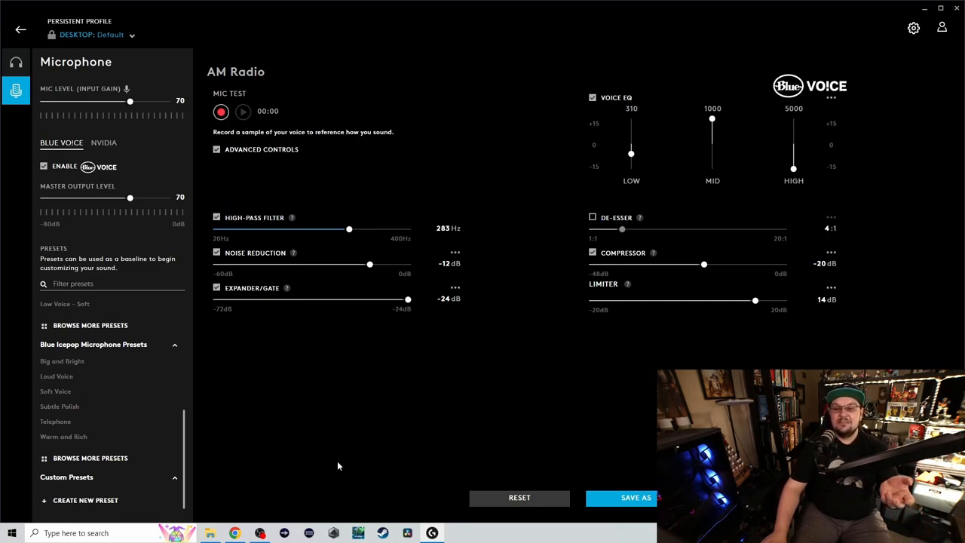
{"action": "mouse_move", "coordinate": [335, 465]}
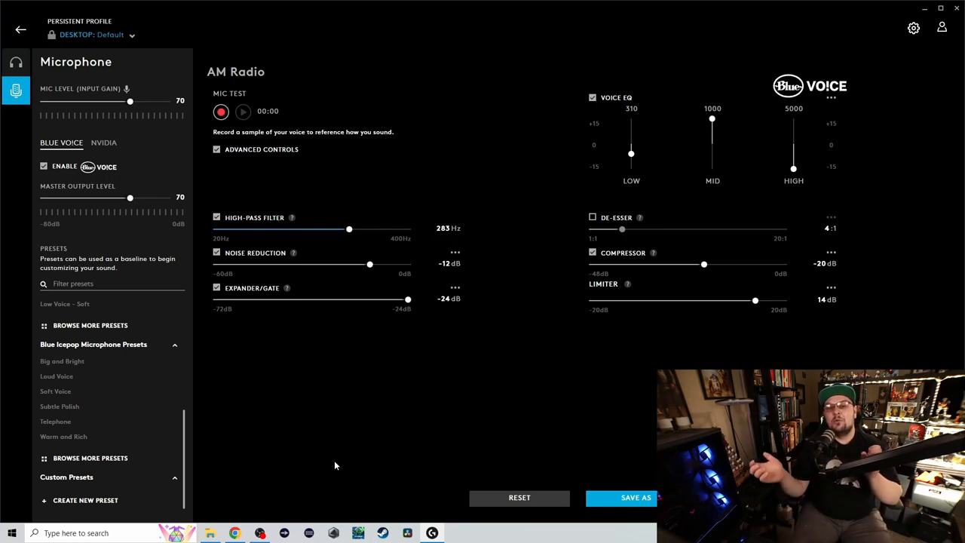
{"action": "mouse_move", "coordinate": [264, 457]}
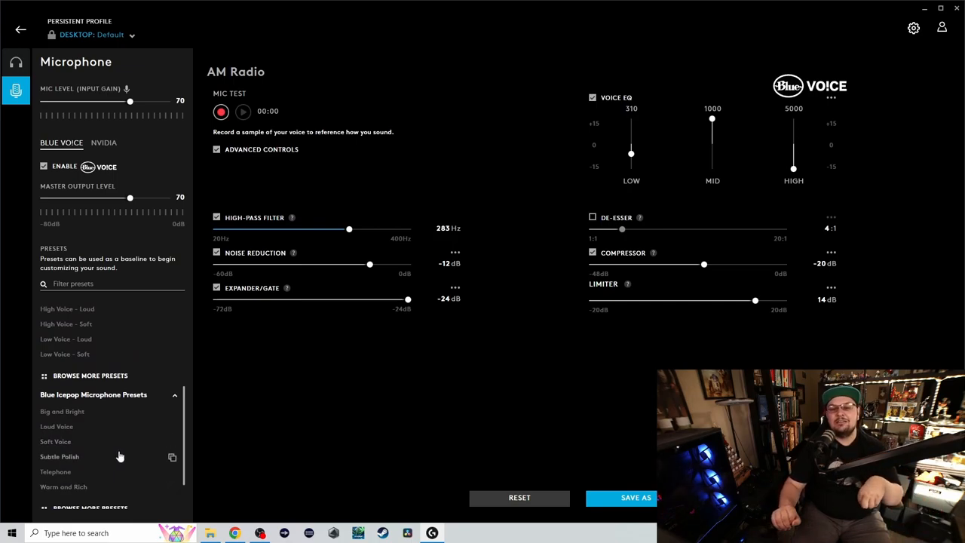
{"action": "mouse_move", "coordinate": [222, 410]}
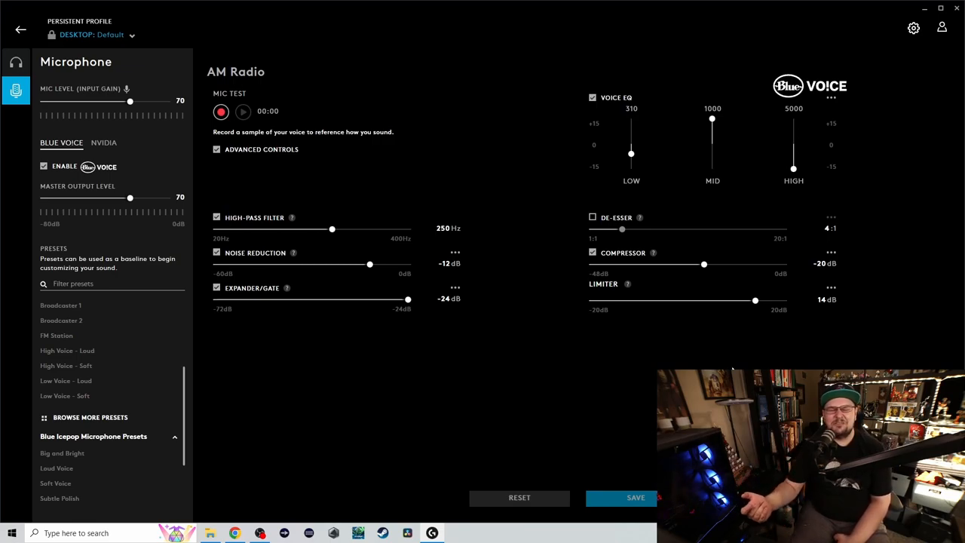
Toggle Advanced Controls off and on, then reselect the Broadcaster 1 preset.
{"action": "left_click", "coordinate": [217, 149]}
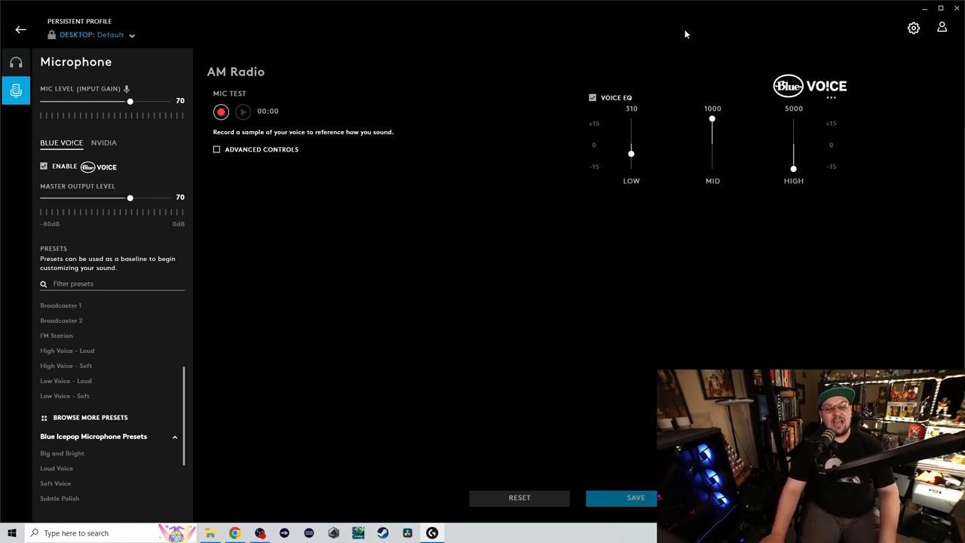
{"action": "mouse_move", "coordinate": [629, 109]}
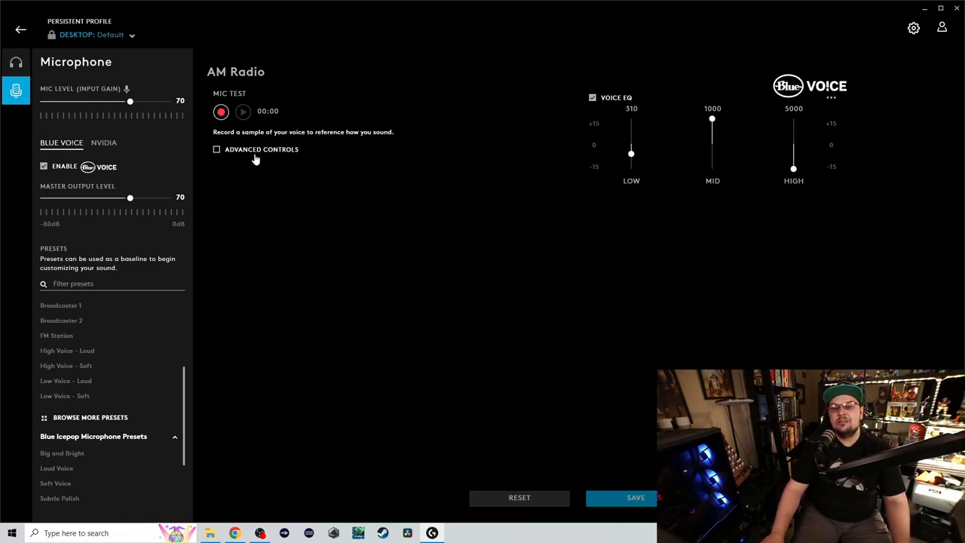
{"action": "left_click", "coordinate": [217, 148]}
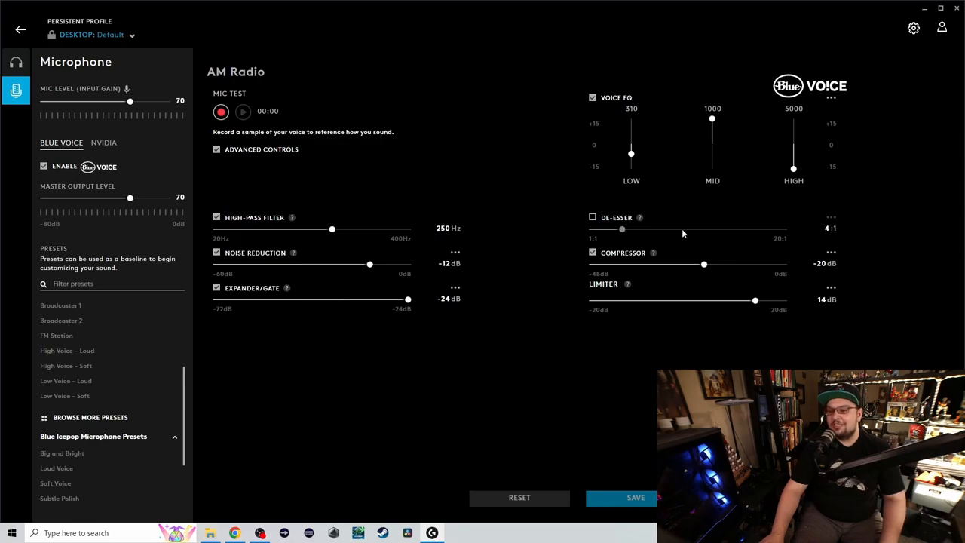
{"action": "mouse_move", "coordinate": [599, 294]}
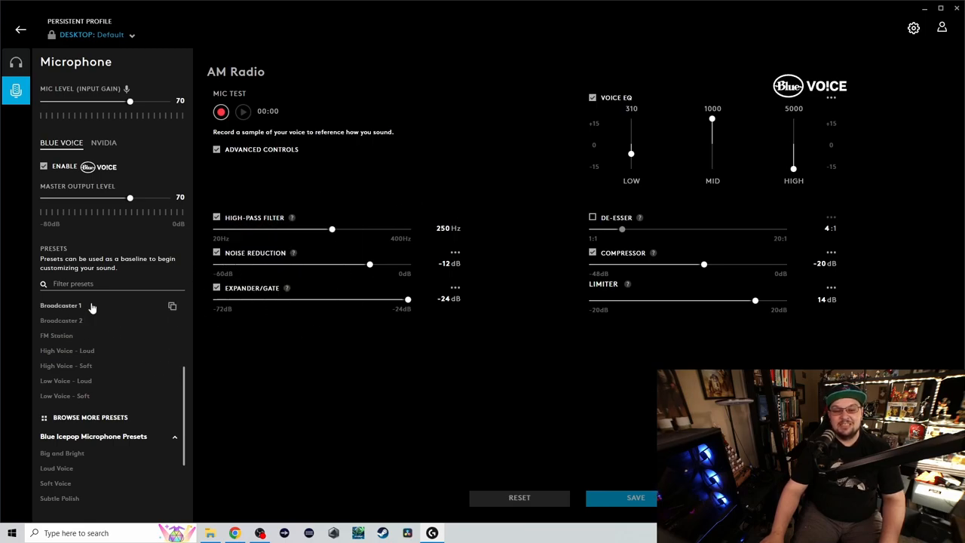
{"action": "left_click", "coordinate": [61, 305]}
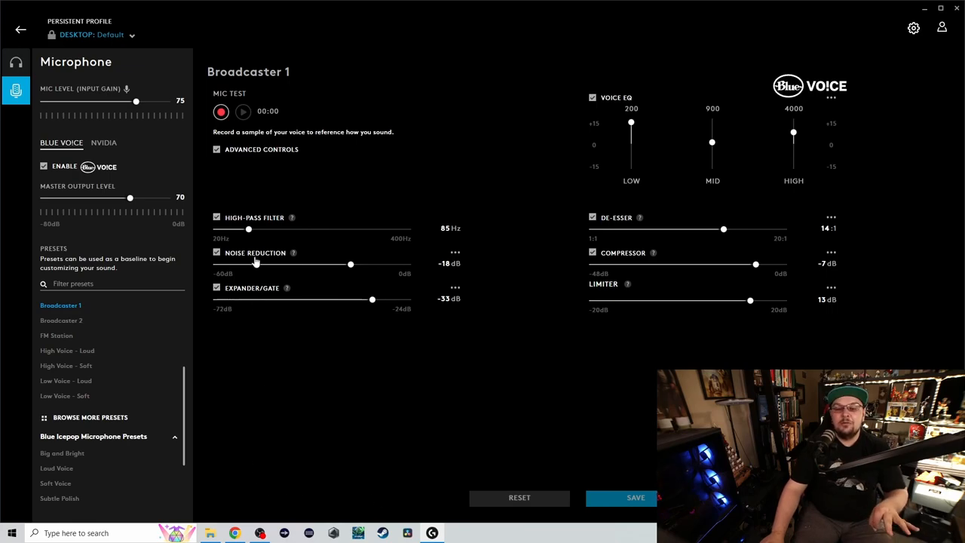